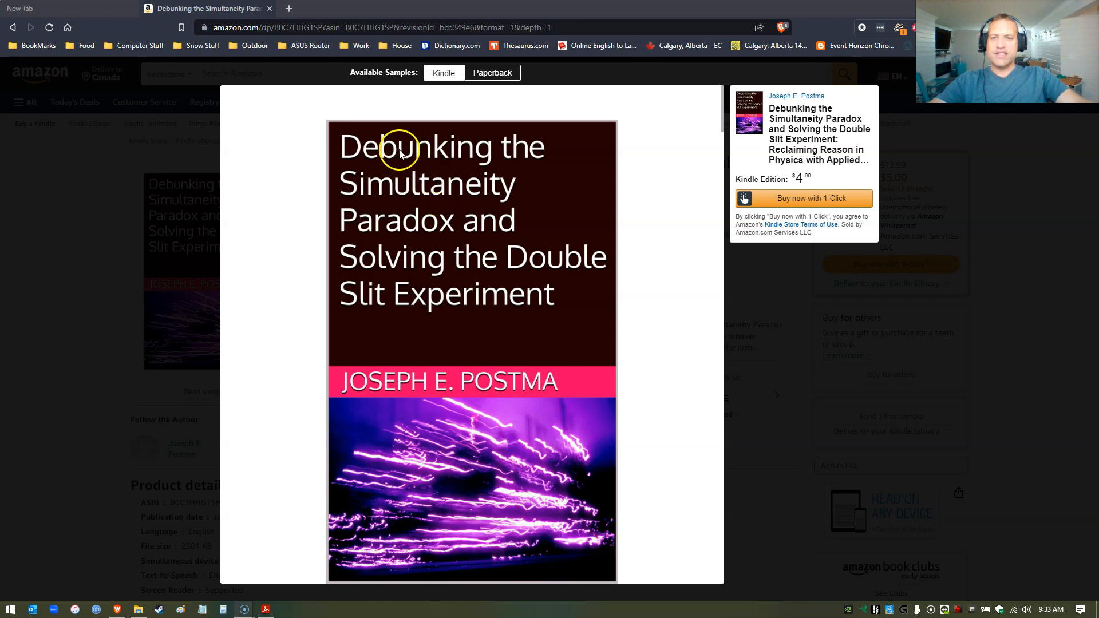
mouse_move(417, 228)
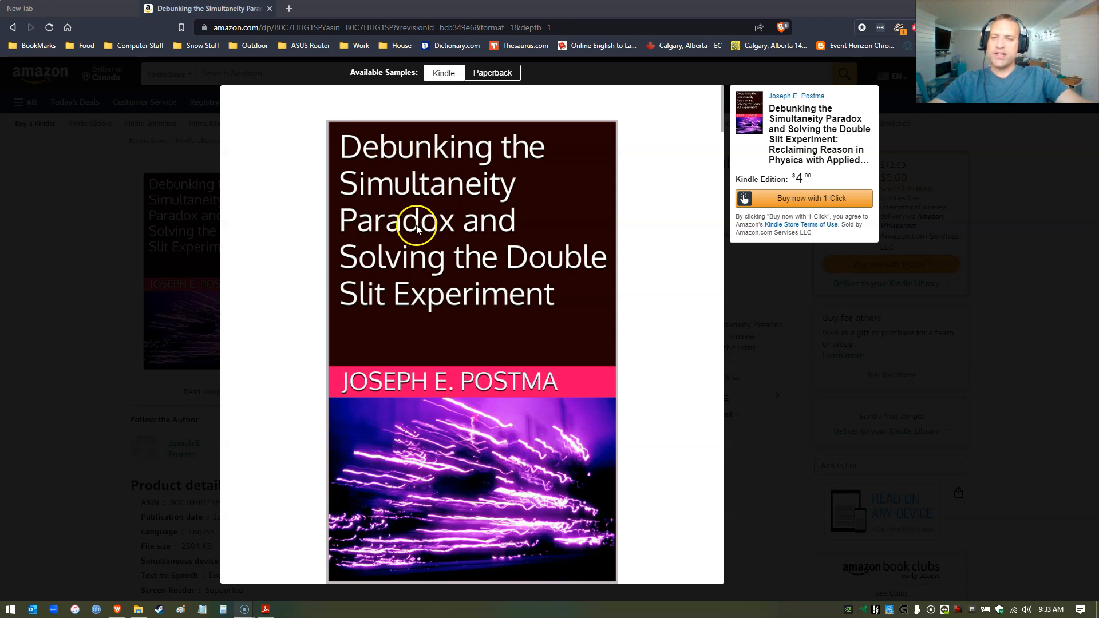
mouse_move(538, 316)
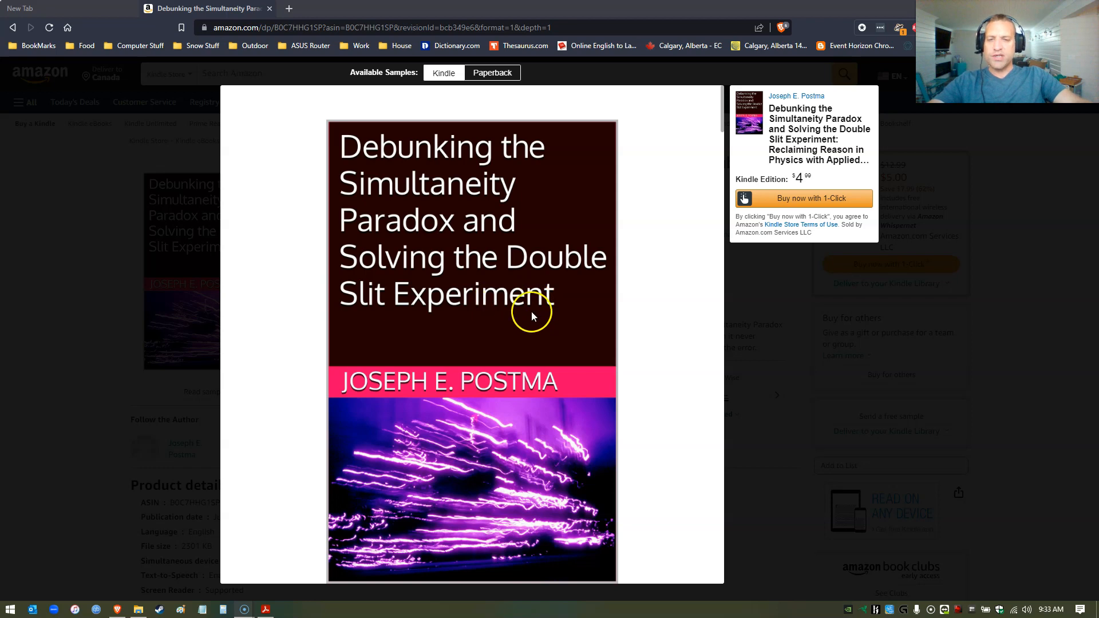
mouse_move(117, 176)
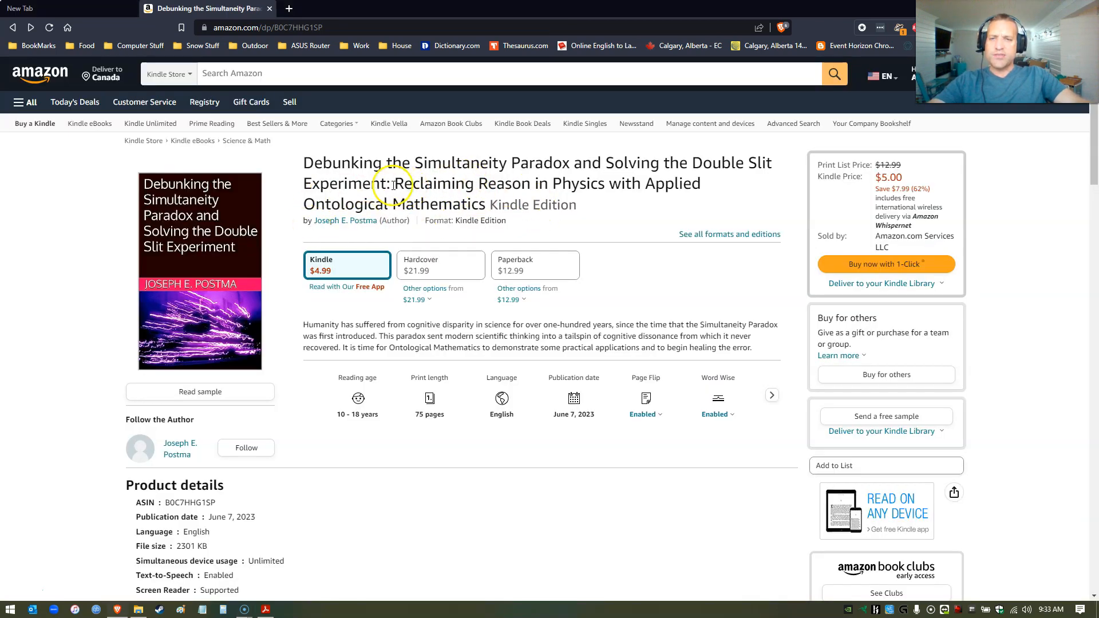
- Briefly highlight the book's subtitle text on the Kindle page, then clear the highlight
drag(397, 183, 393, 204)
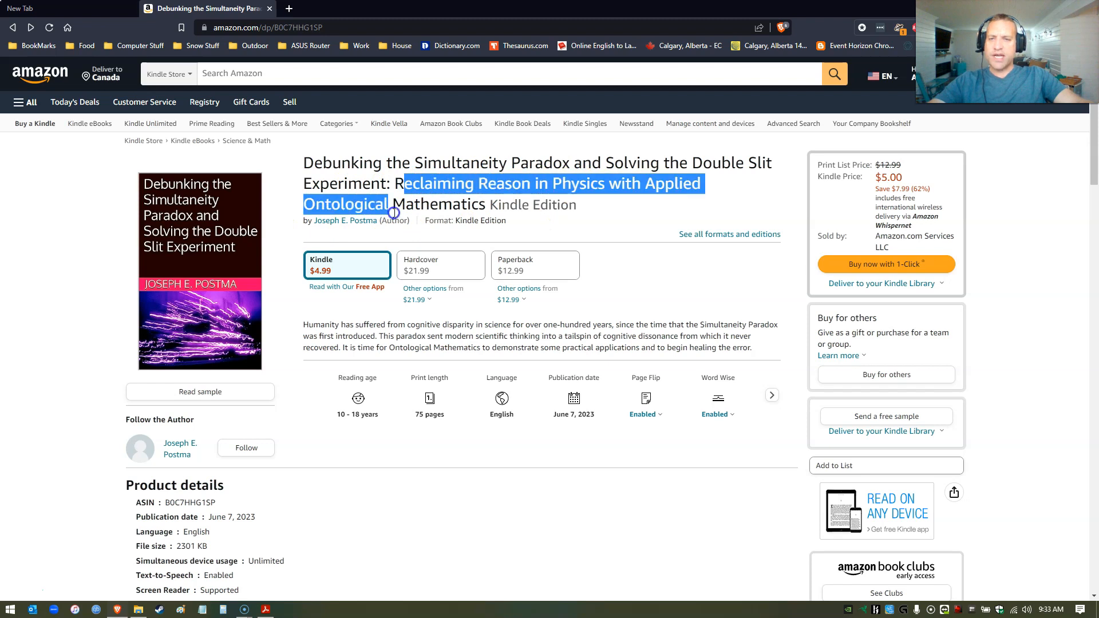
click(310, 324)
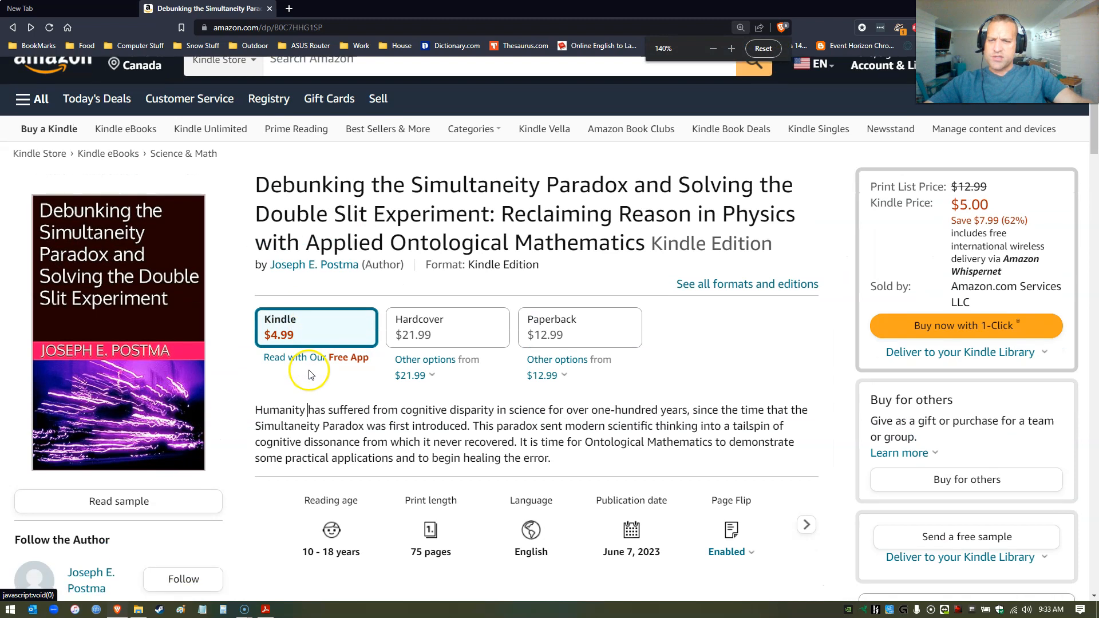
scroll(down, 3)
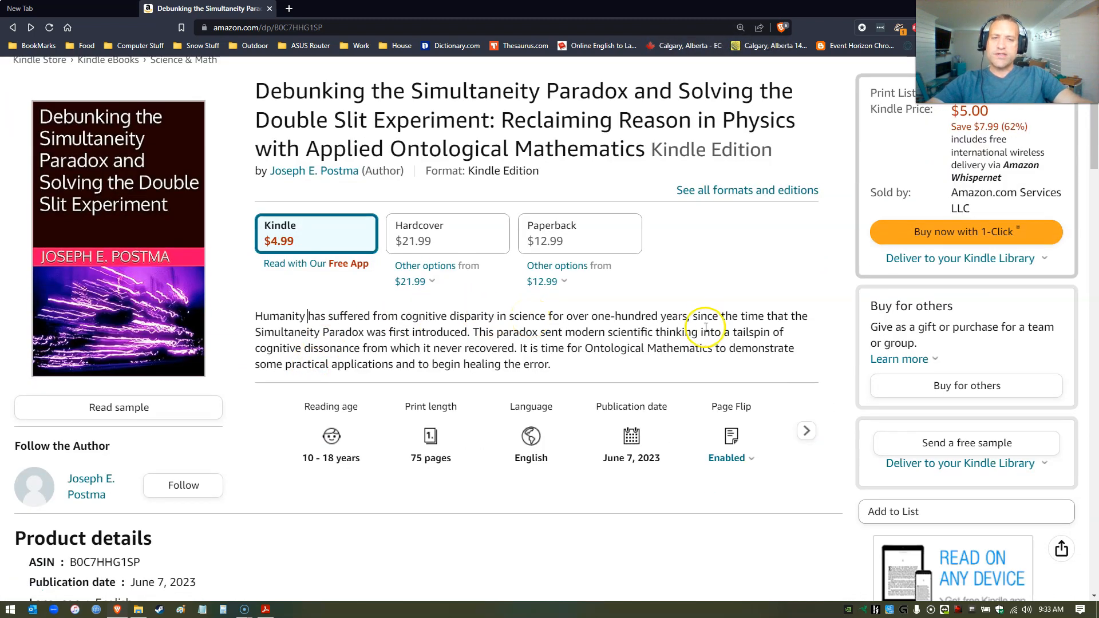
mouse_move(329, 332)
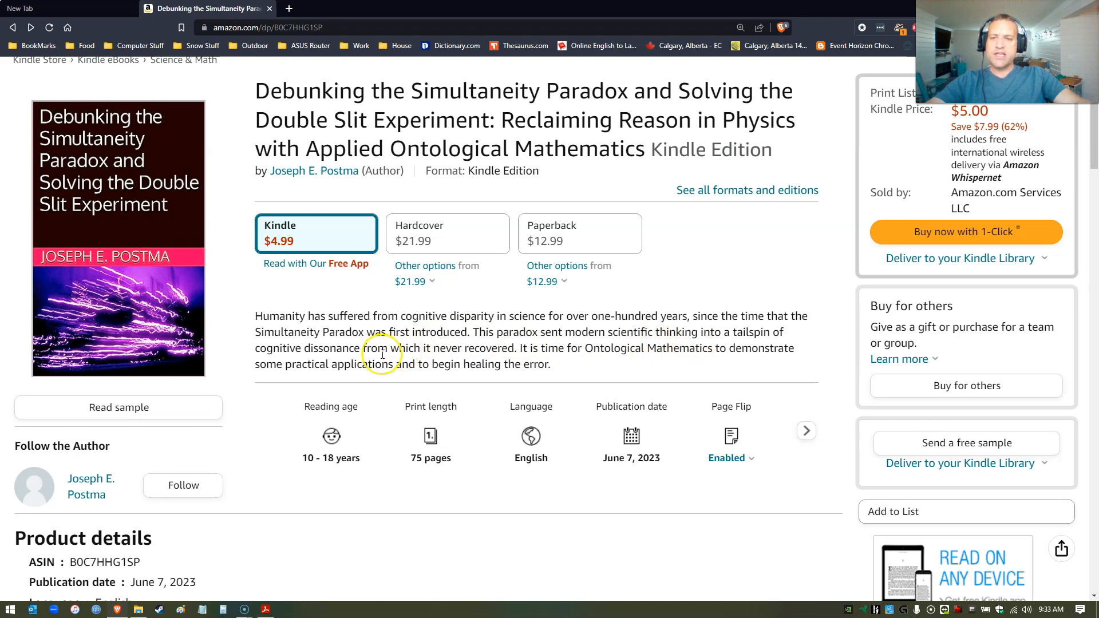
mouse_move(476, 344)
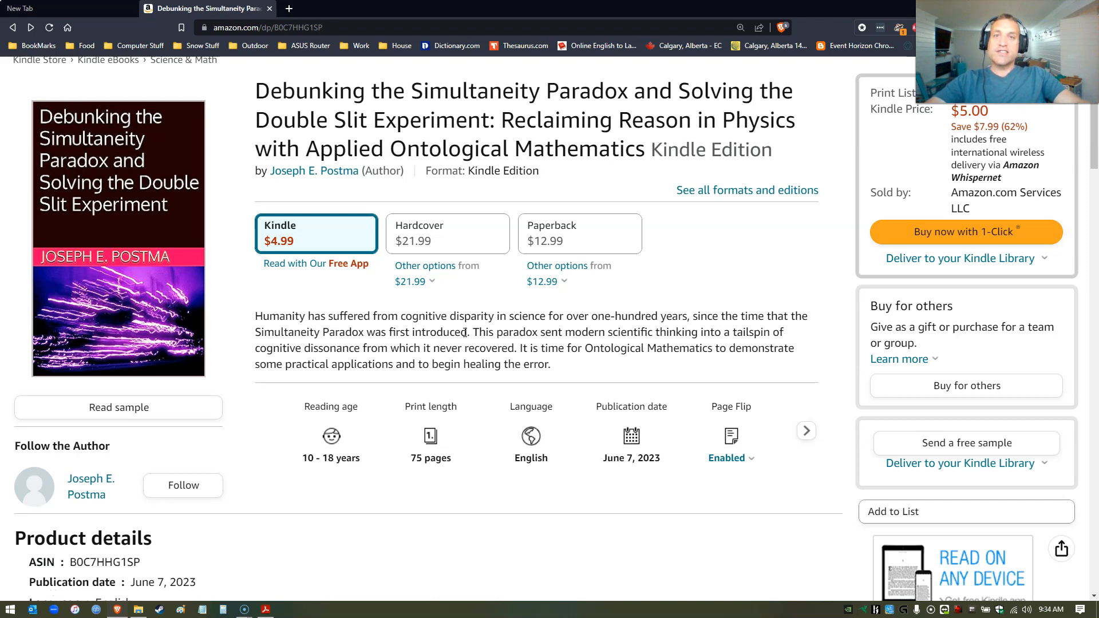
- Switch from the Amazon Kindle page back to the open book PDF in Acrobat Reader
click(307, 316)
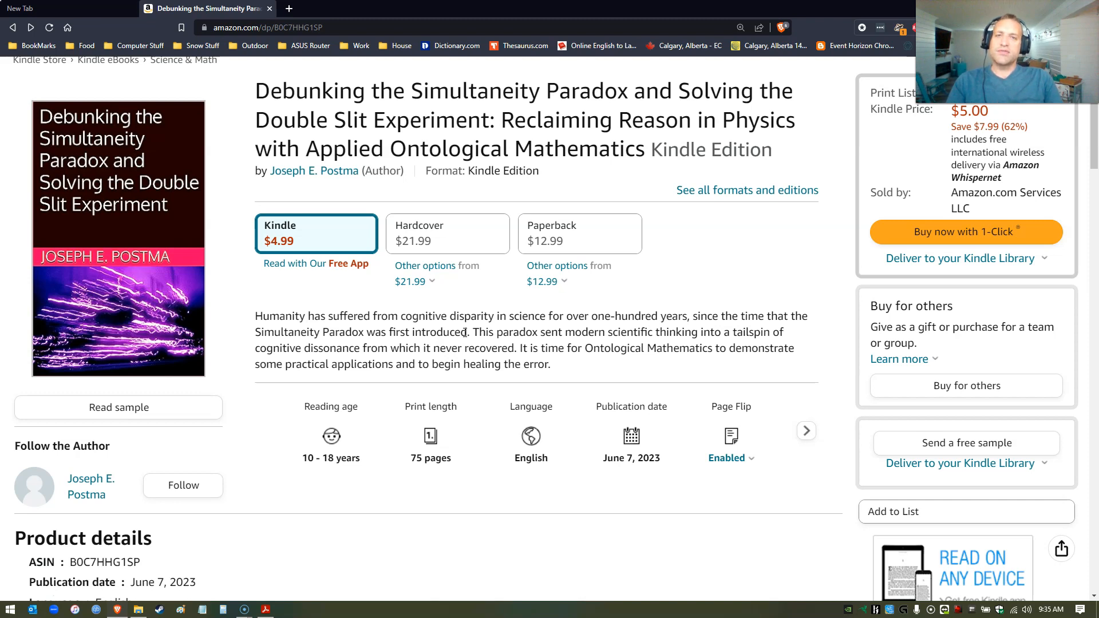
click(307, 316)
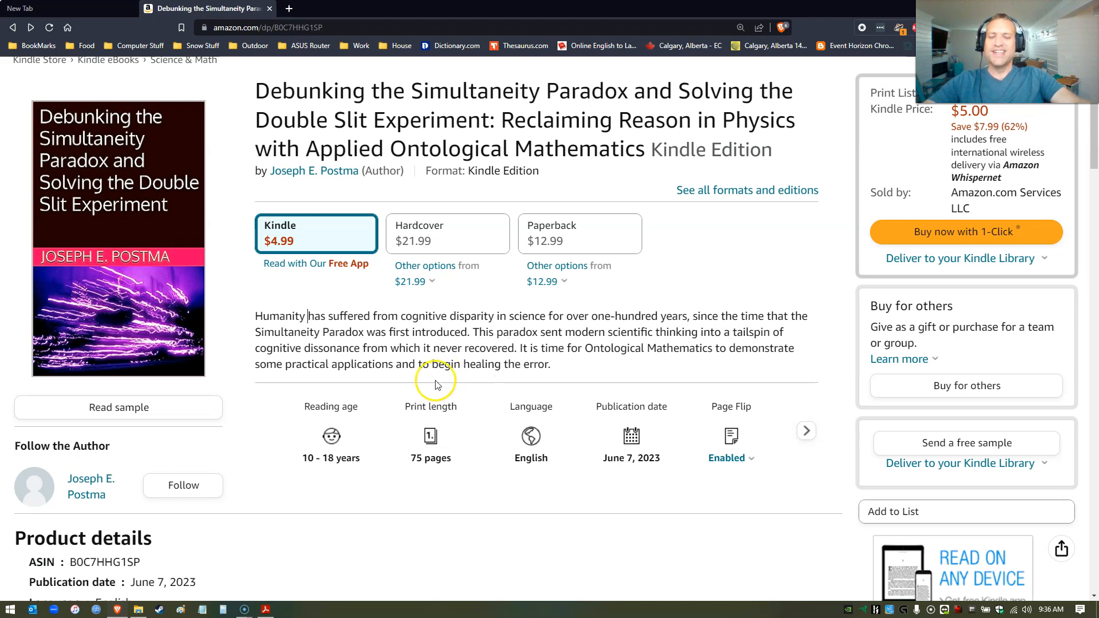
mouse_move(465, 320)
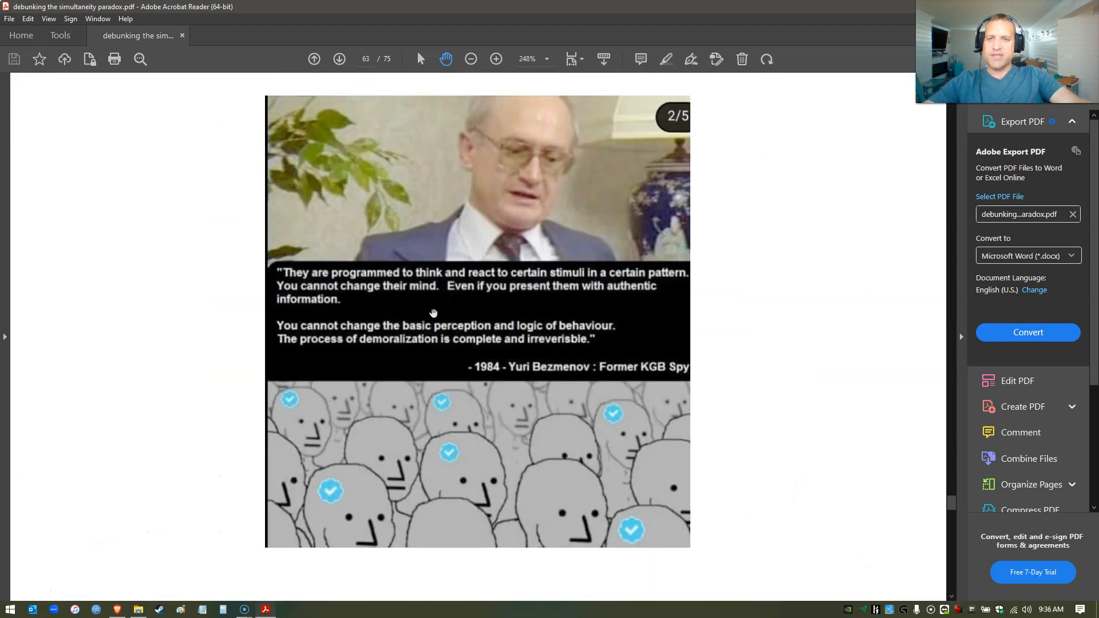
- Enlarge page 63 so the Yuri Bezmenov quote illustration is easy to read
click(496, 58)
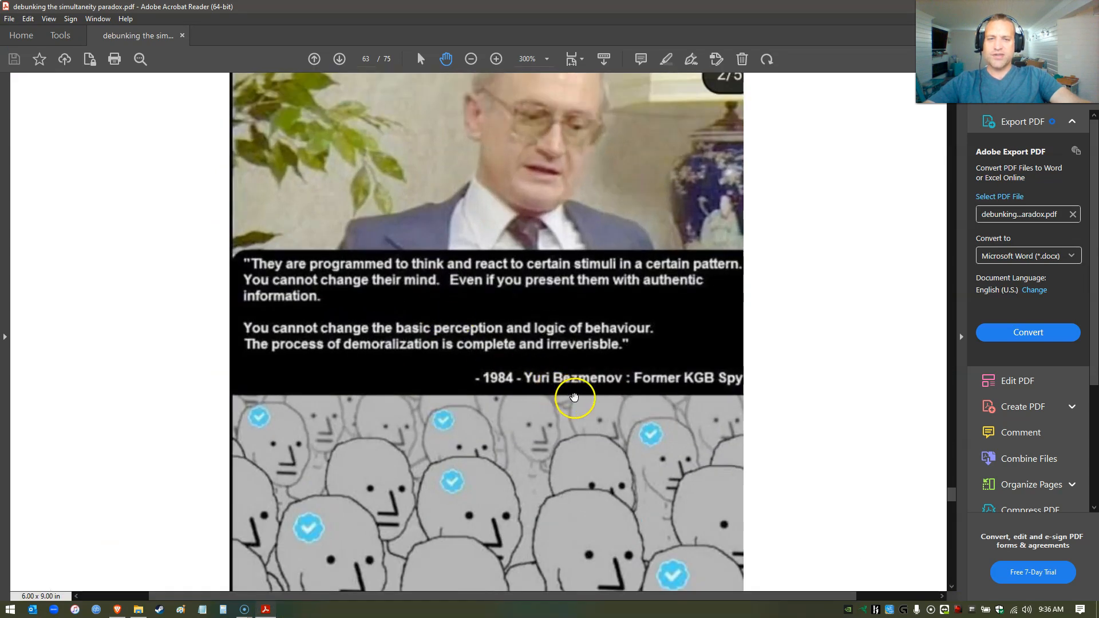
mouse_move(714, 404)
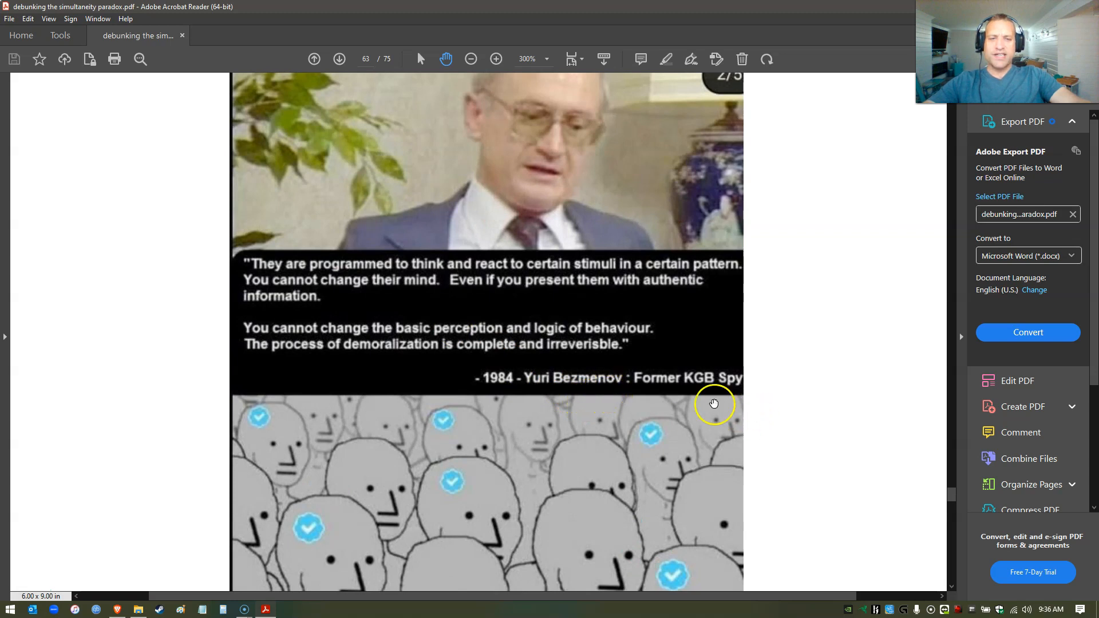
mouse_move(451, 388)
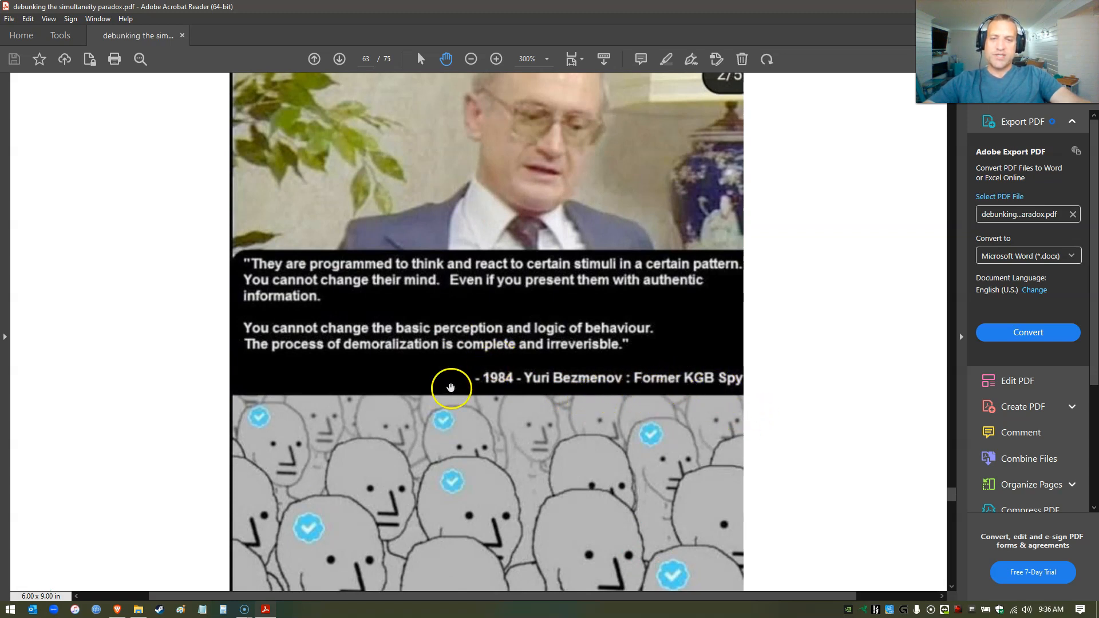
mouse_move(529, 144)
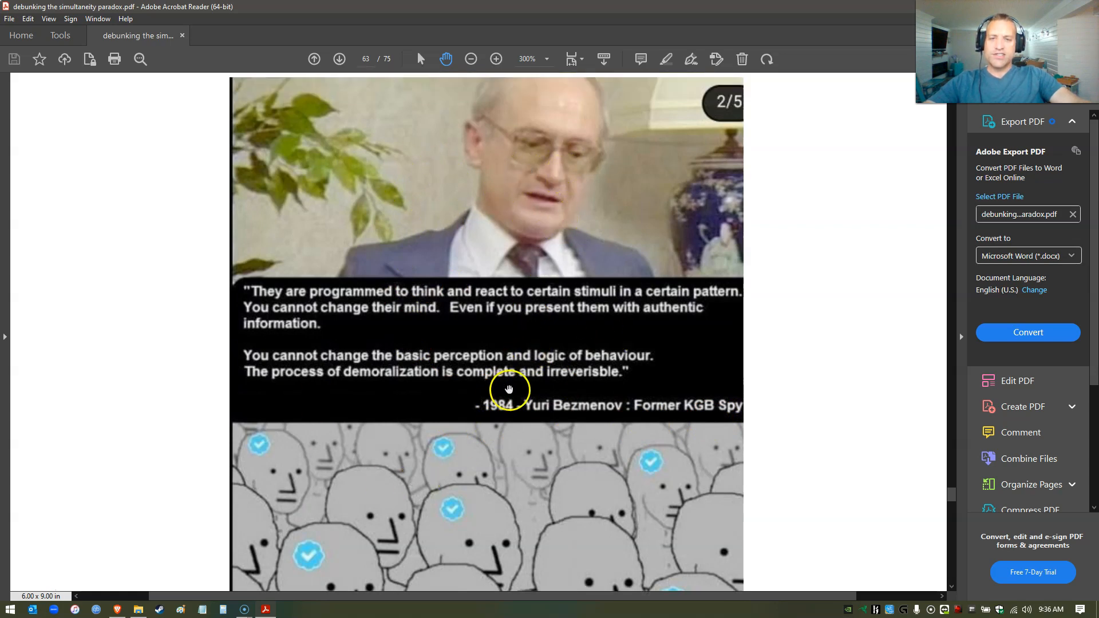
mouse_move(514, 412)
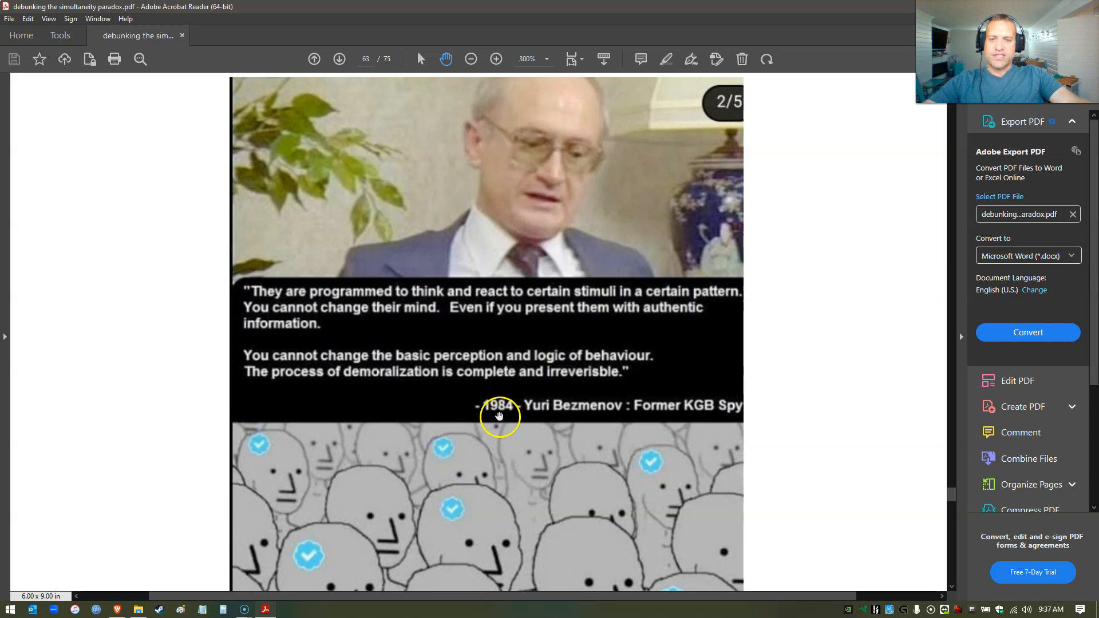
mouse_move(517, 412)
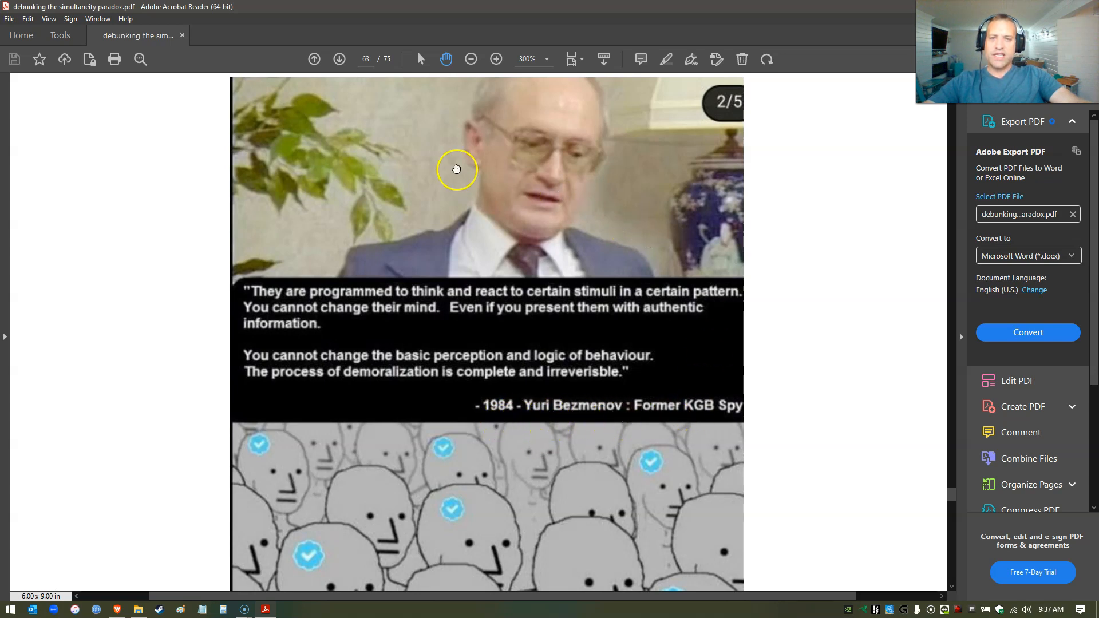
mouse_move(557, 186)
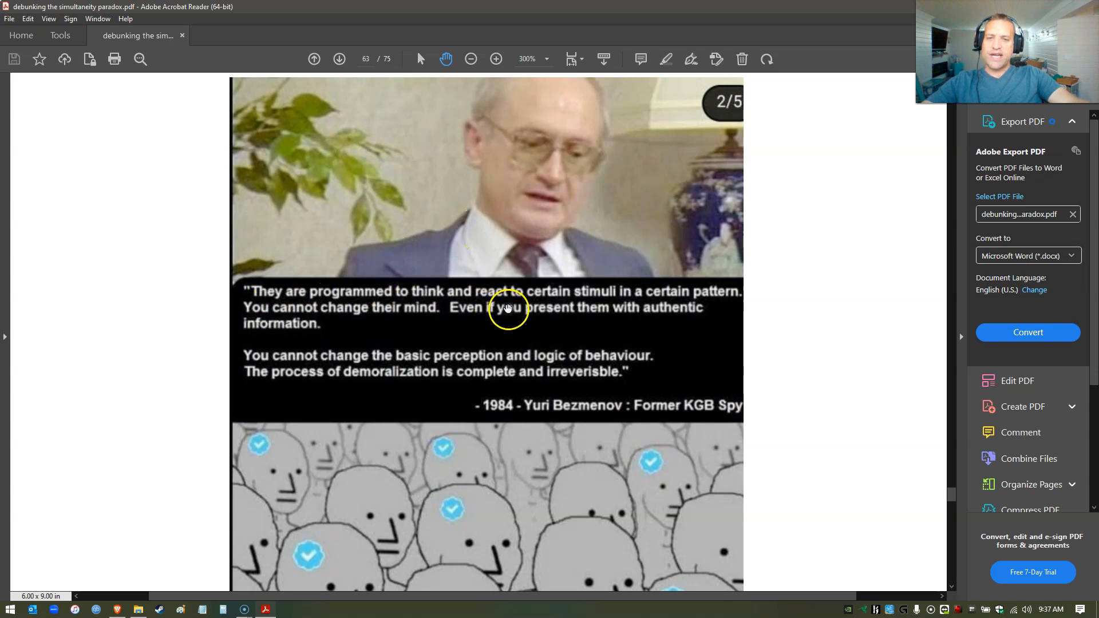
mouse_move(298, 310)
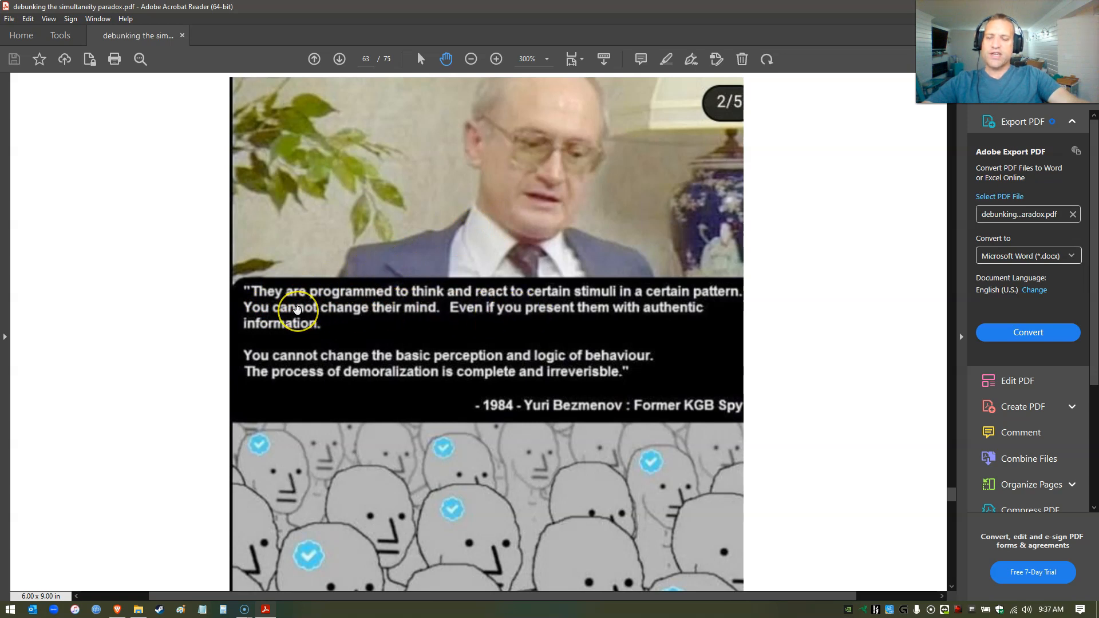
mouse_move(548, 310)
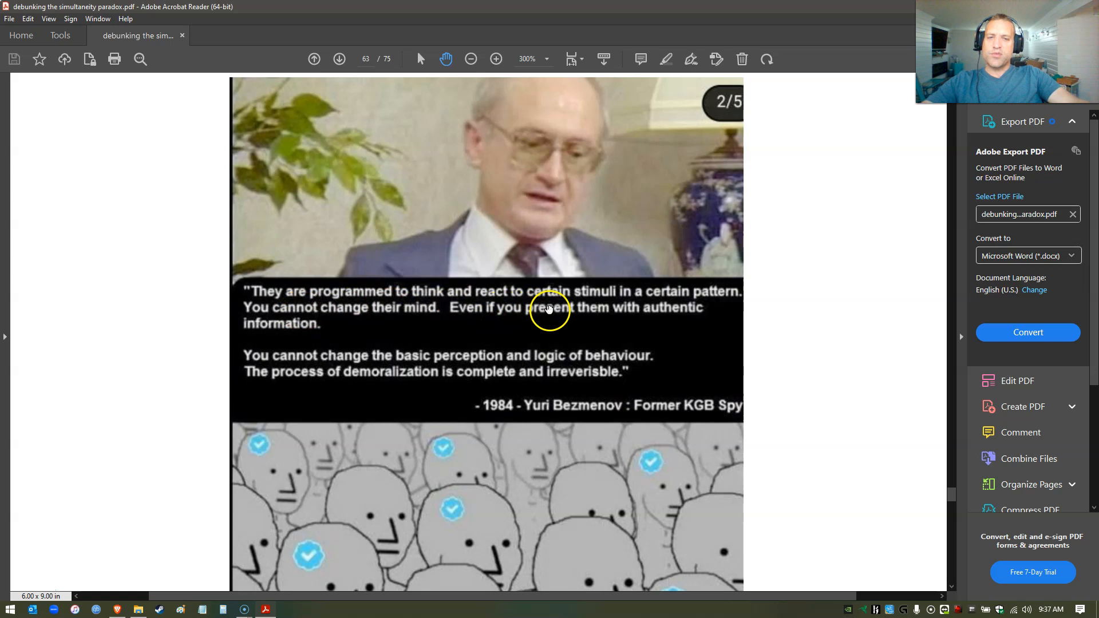
mouse_move(345, 329)
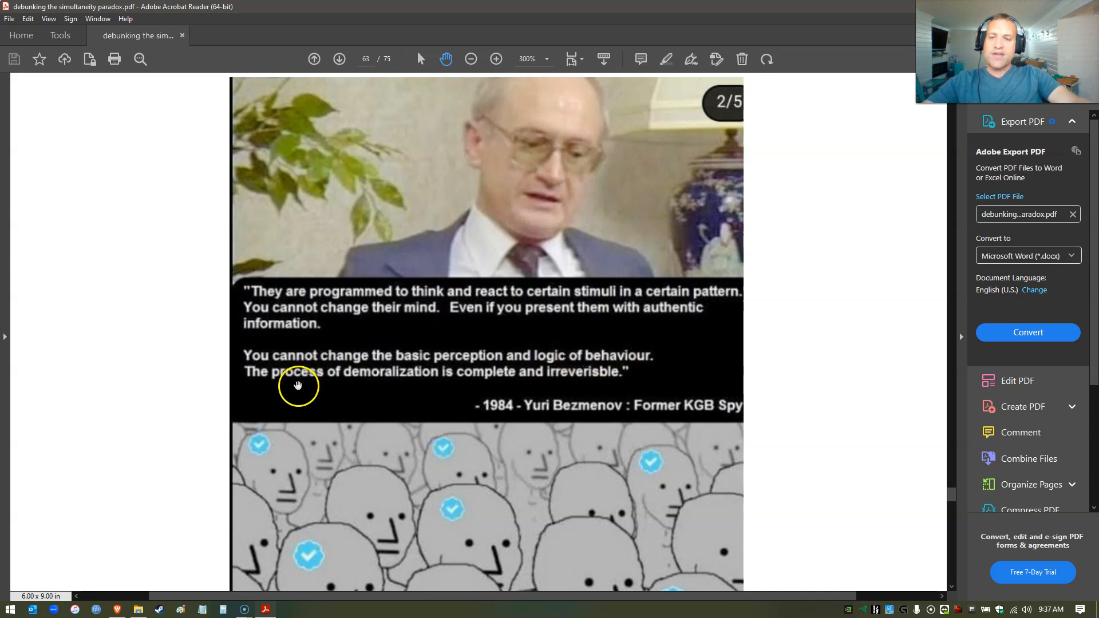
mouse_move(581, 385)
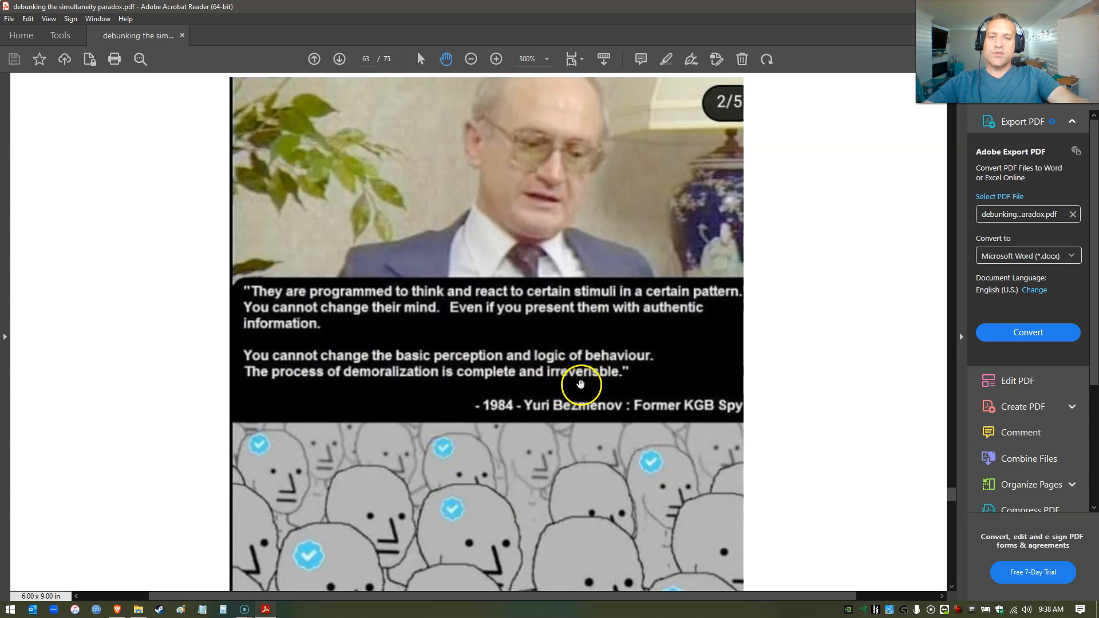
mouse_move(264, 380)
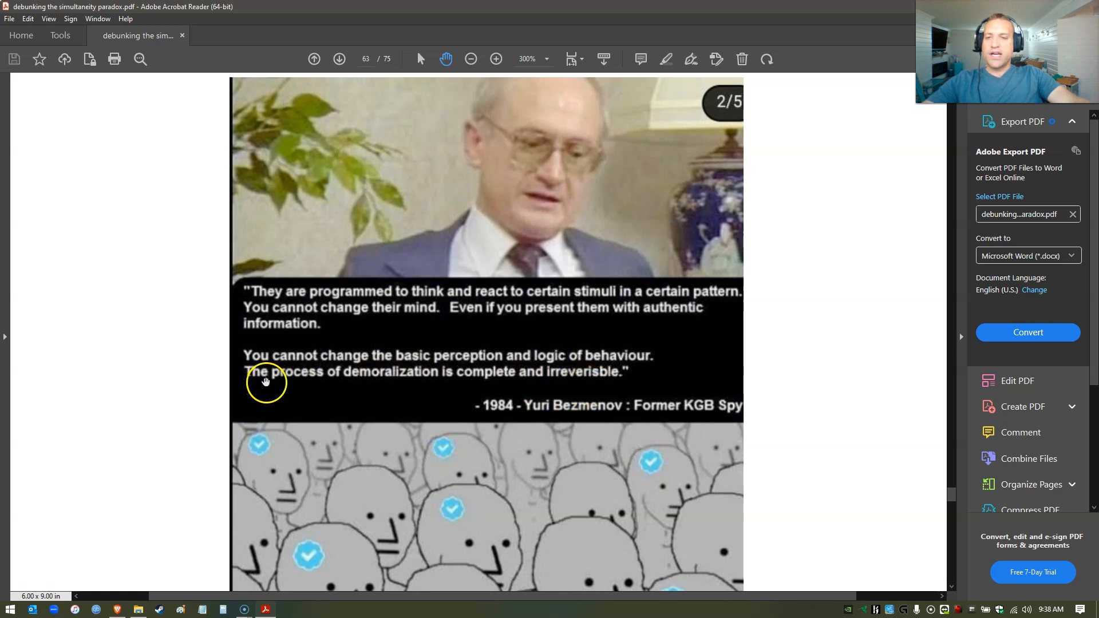
mouse_move(355, 381)
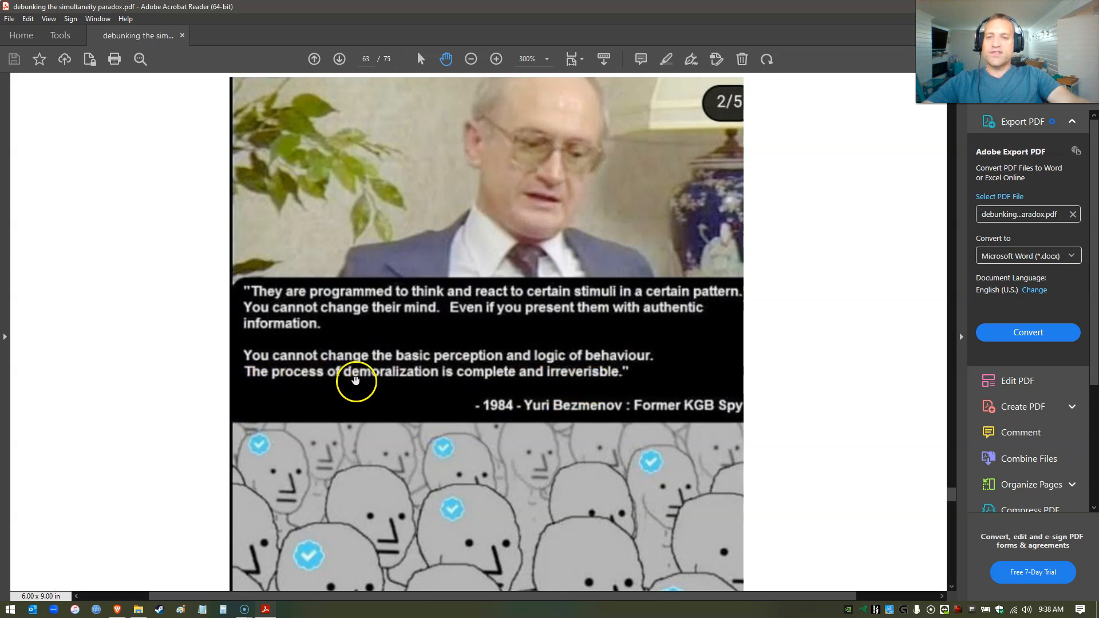
mouse_move(449, 370)
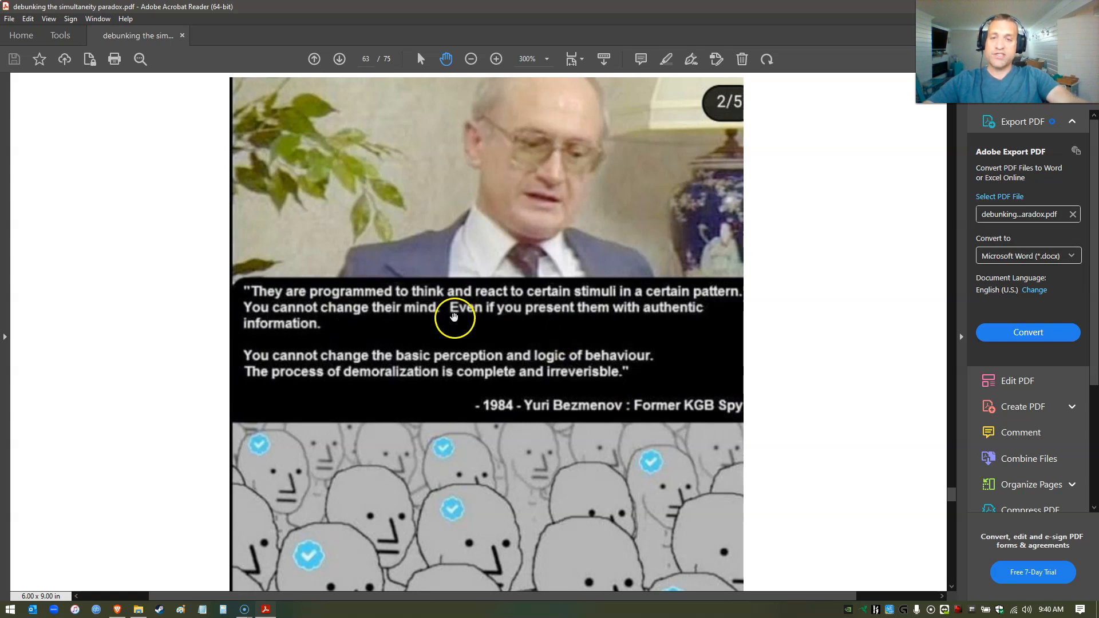
mouse_move(471, 339)
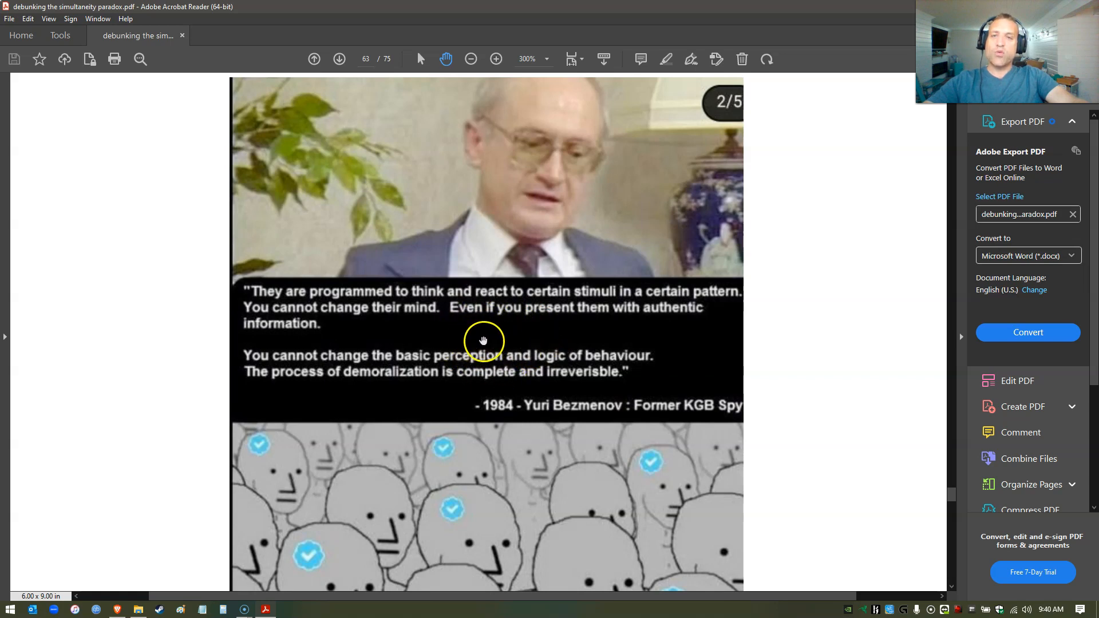
mouse_move(498, 334)
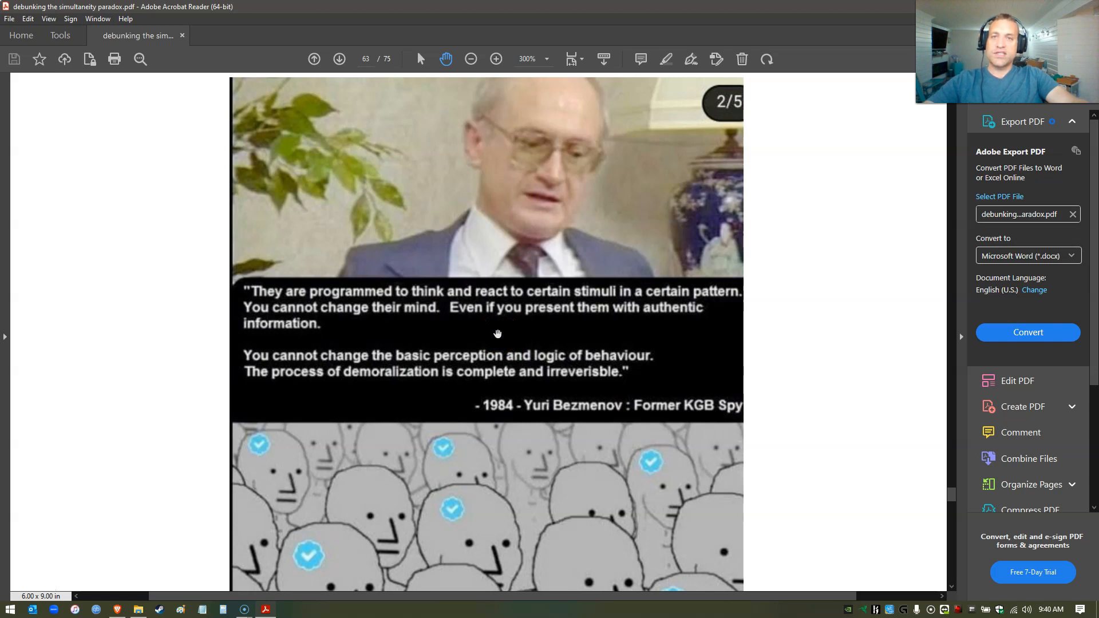
- Zoom out to full pages, move past Figure 22, then enlarge the wave-resolution figure again
click(471, 59)
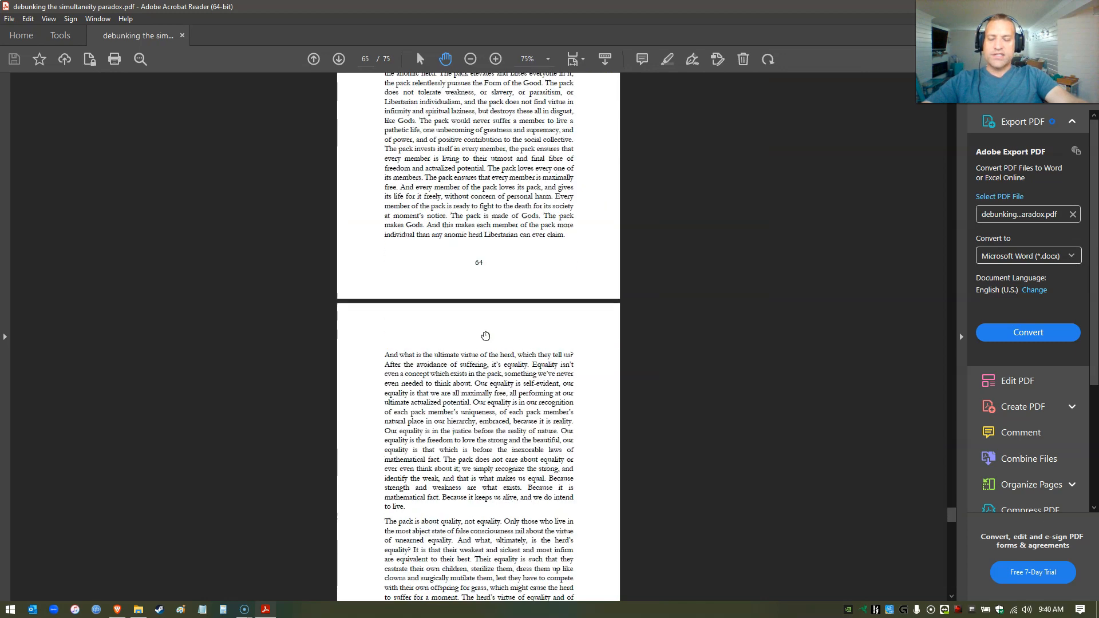
scroll(down, 3)
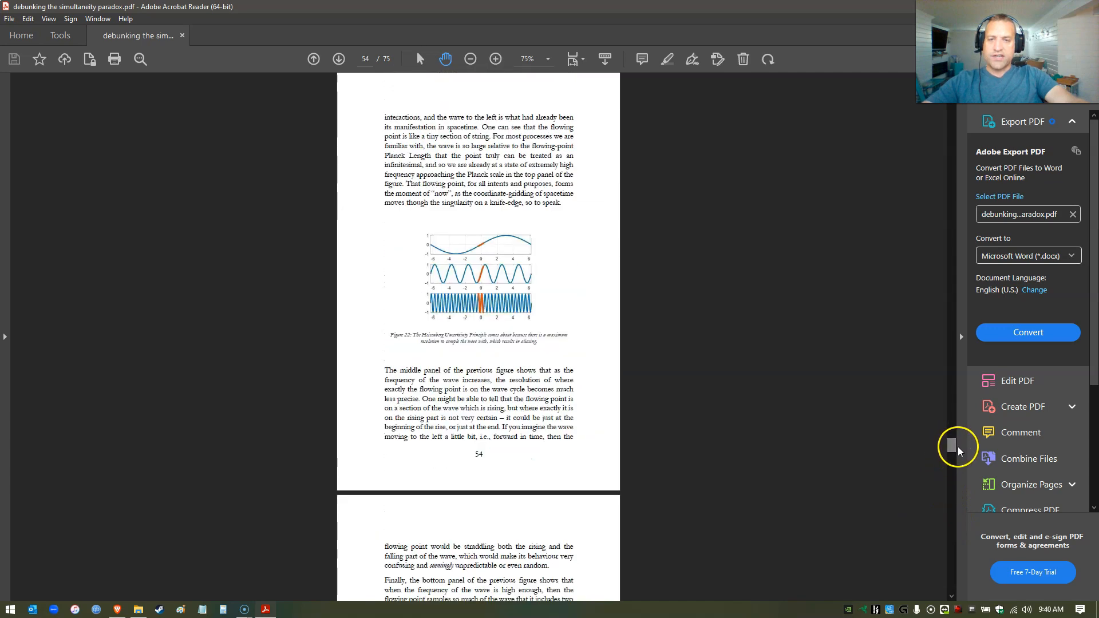
click(494, 58)
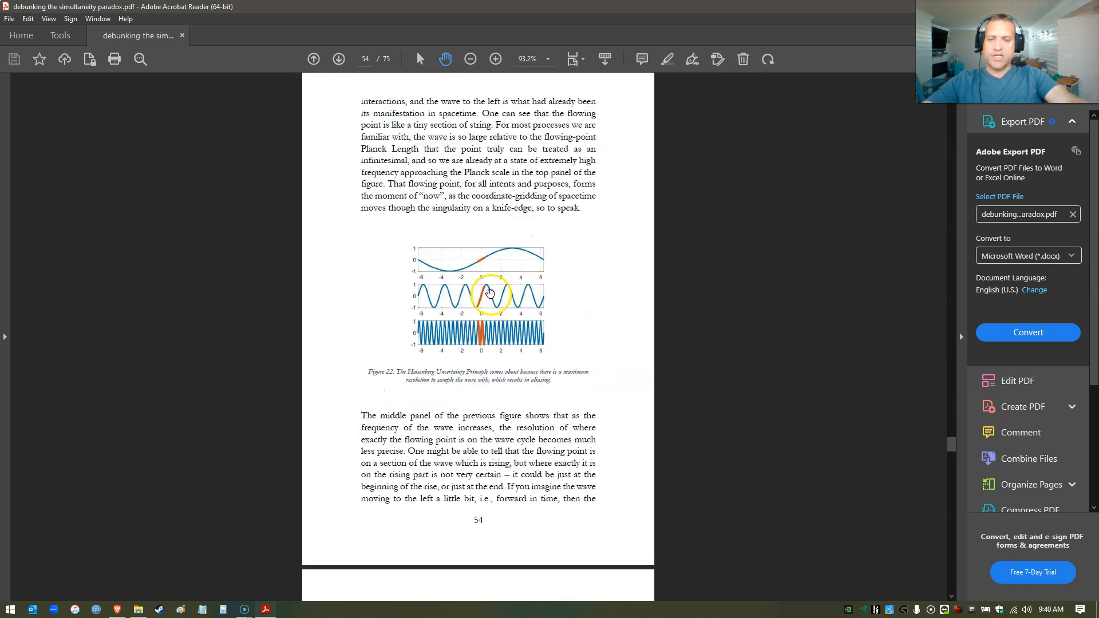
click(495, 58)
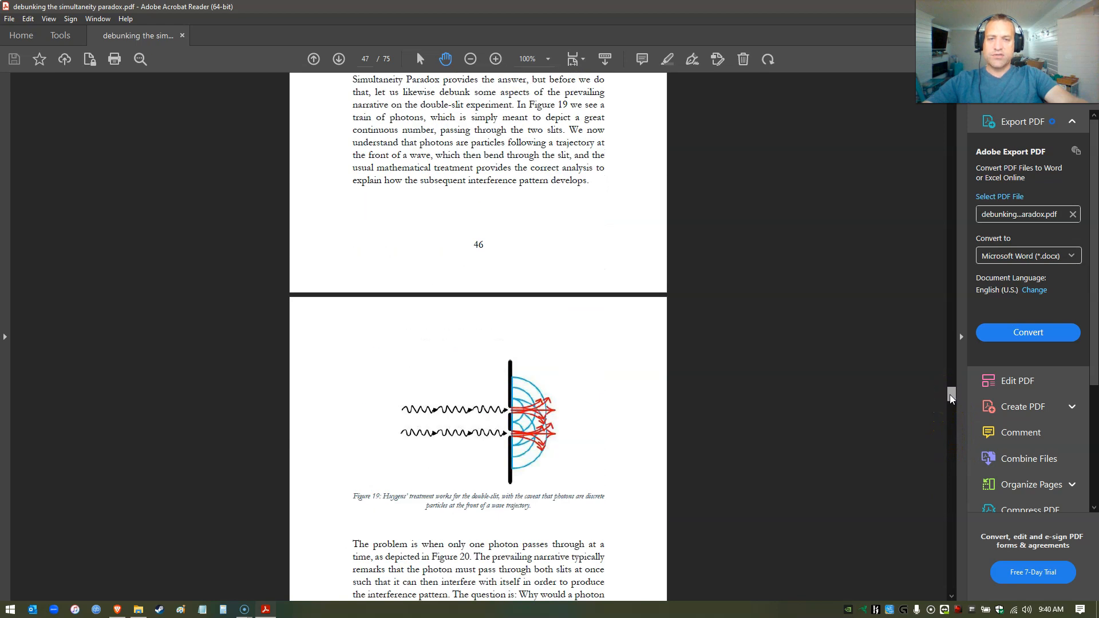
- Scroll down through pages 47–48 to view Figures 20 and 21 on single photons
scroll(down, 3)
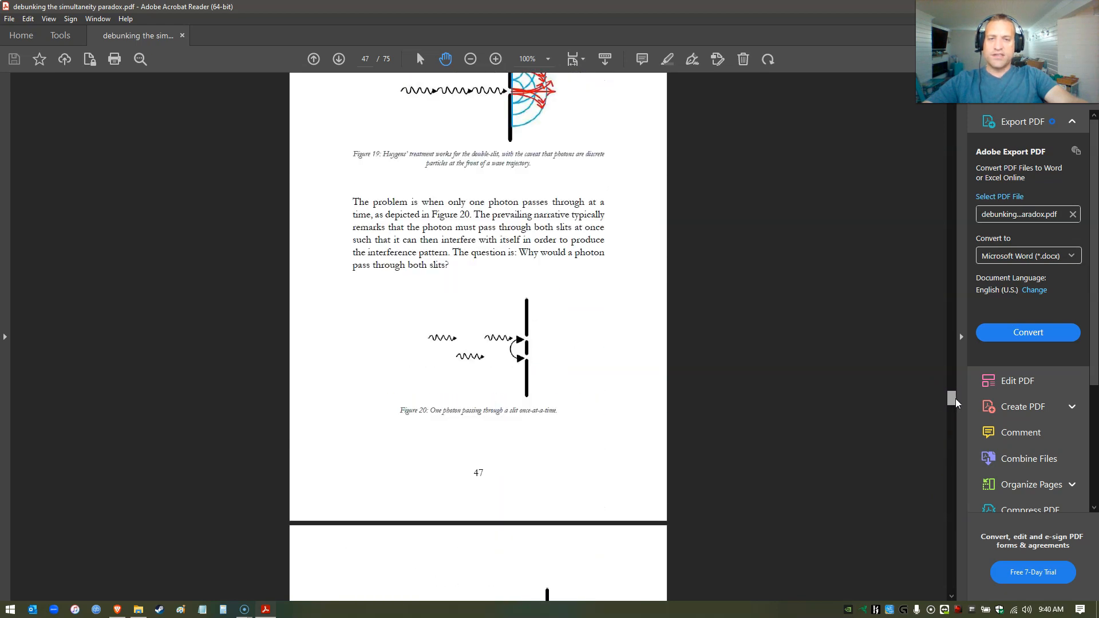
scroll(down, 3)
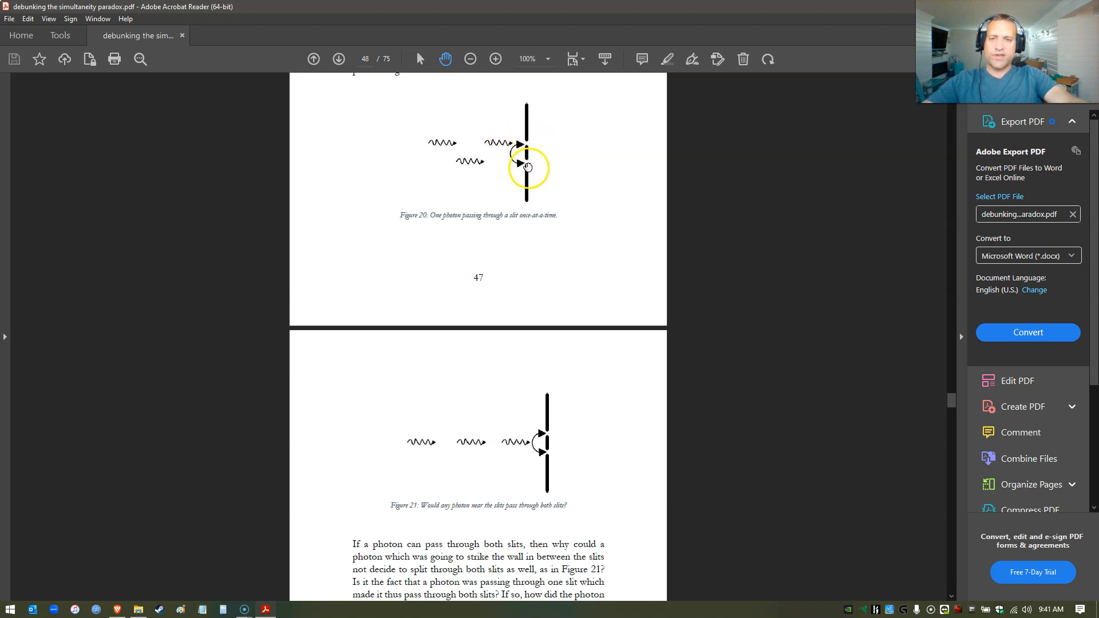
mouse_move(485, 312)
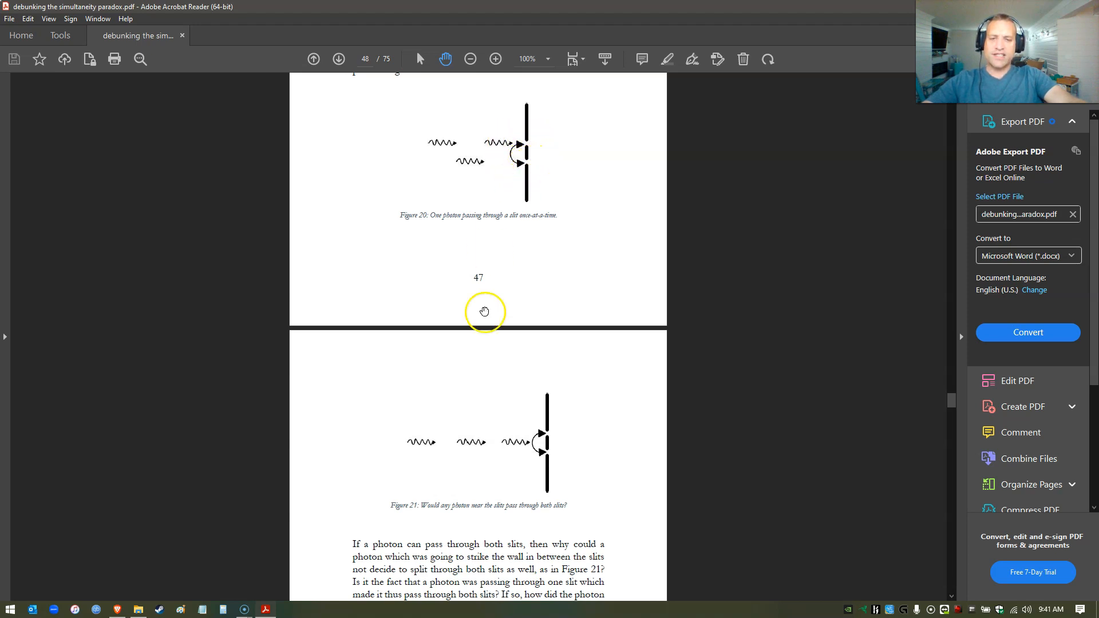
mouse_move(410, 344)
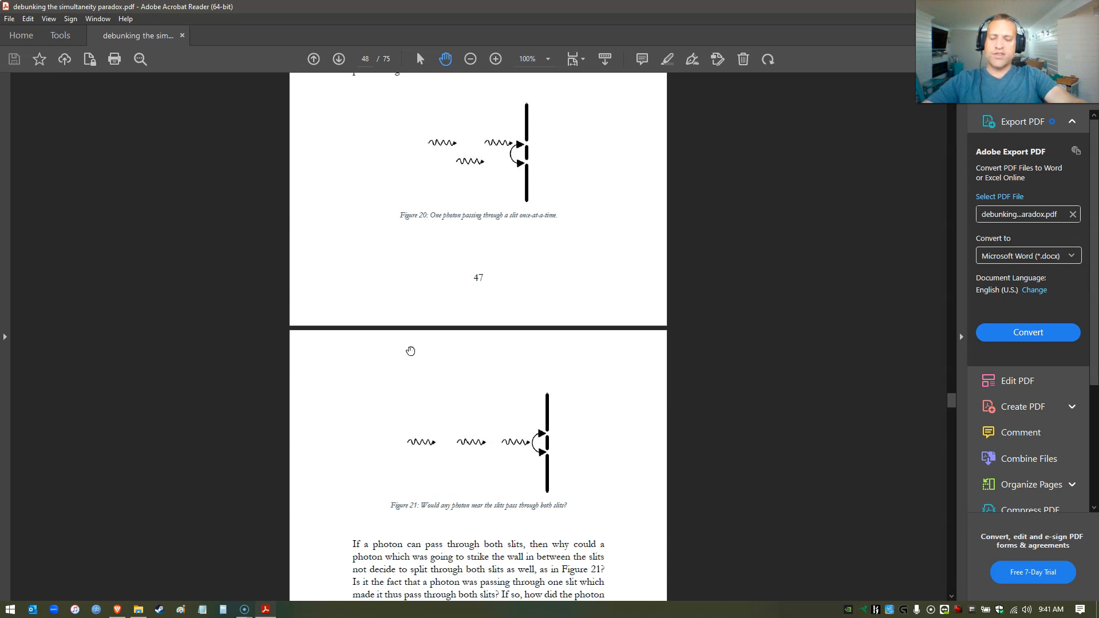
mouse_move(411, 341)
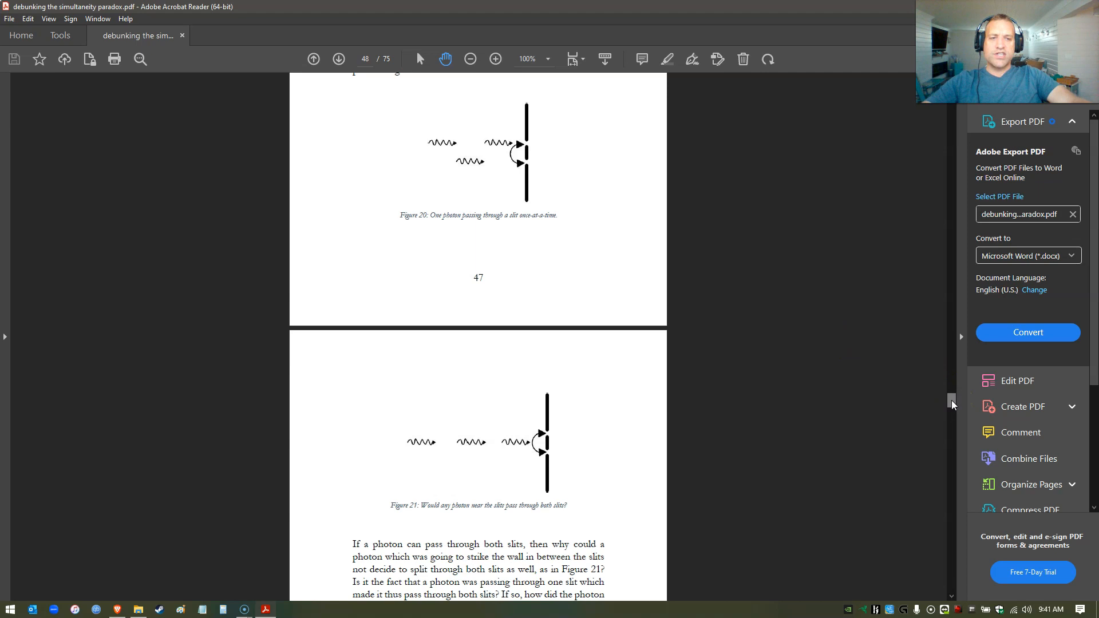
scroll(down, 3)
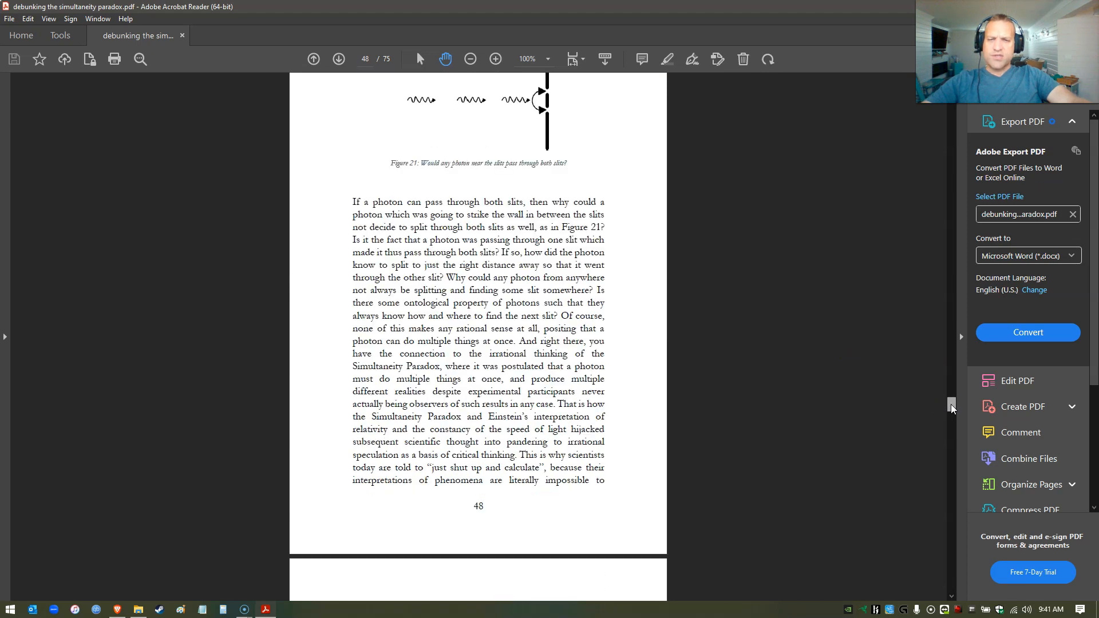
mouse_move(542, 294)
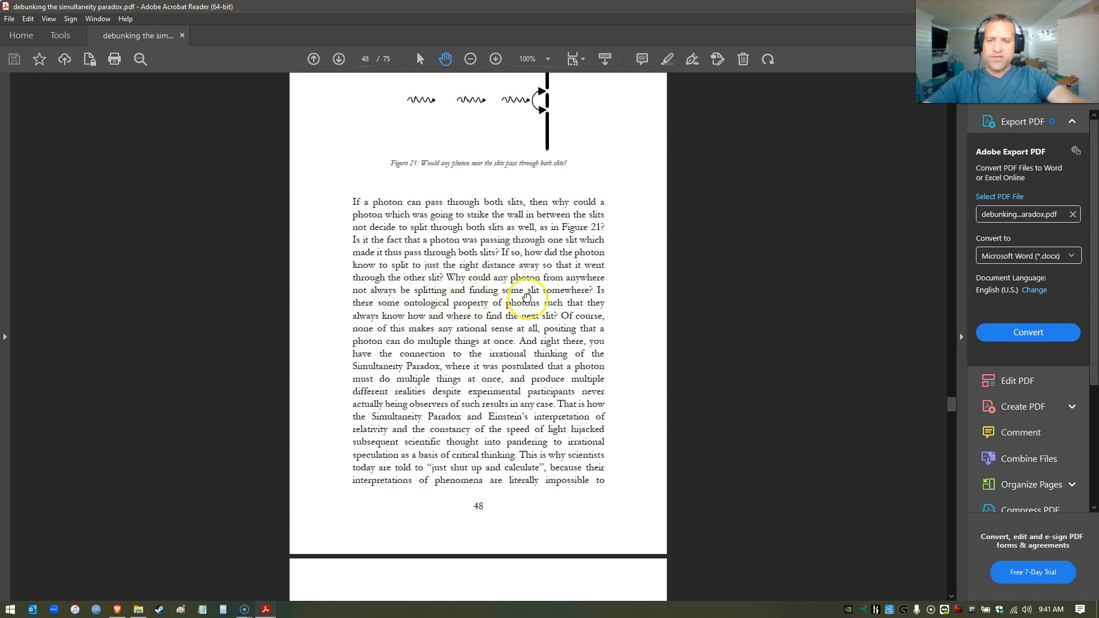
mouse_move(937, 404)
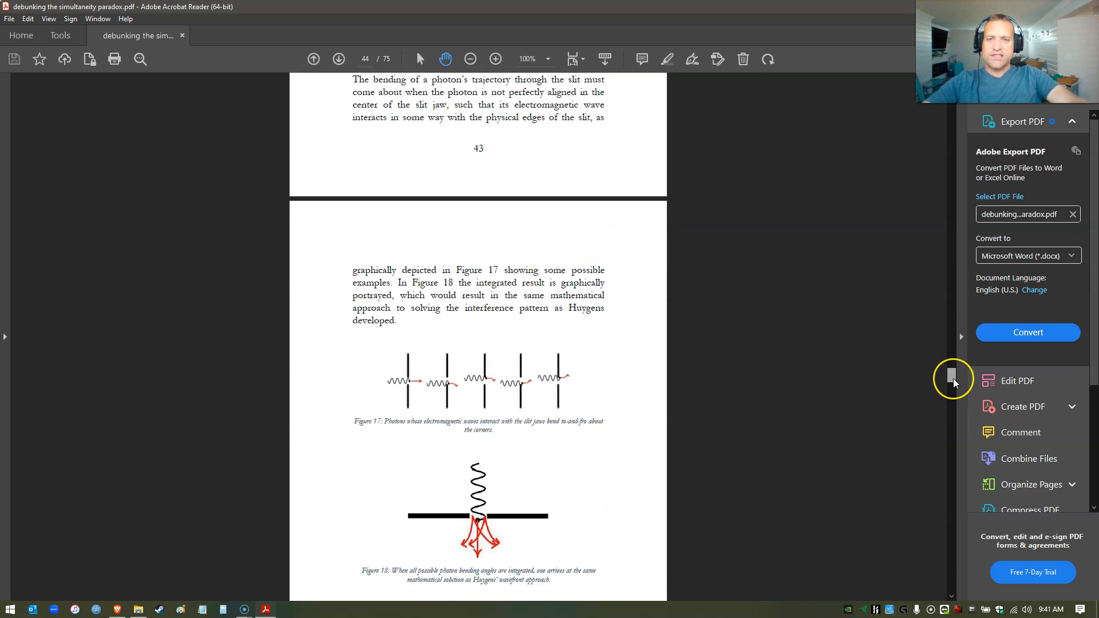
- Scroll around page 44 past Figures 17 and 18 toward the Huygens' principle discussion
scroll(down, 3)
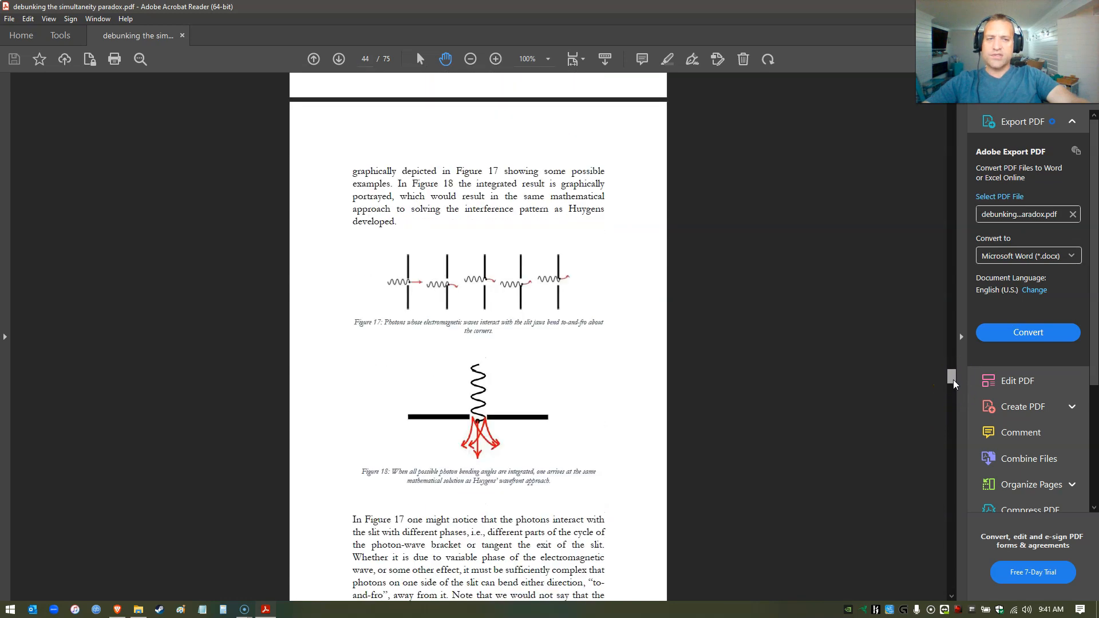
scroll(down, 3)
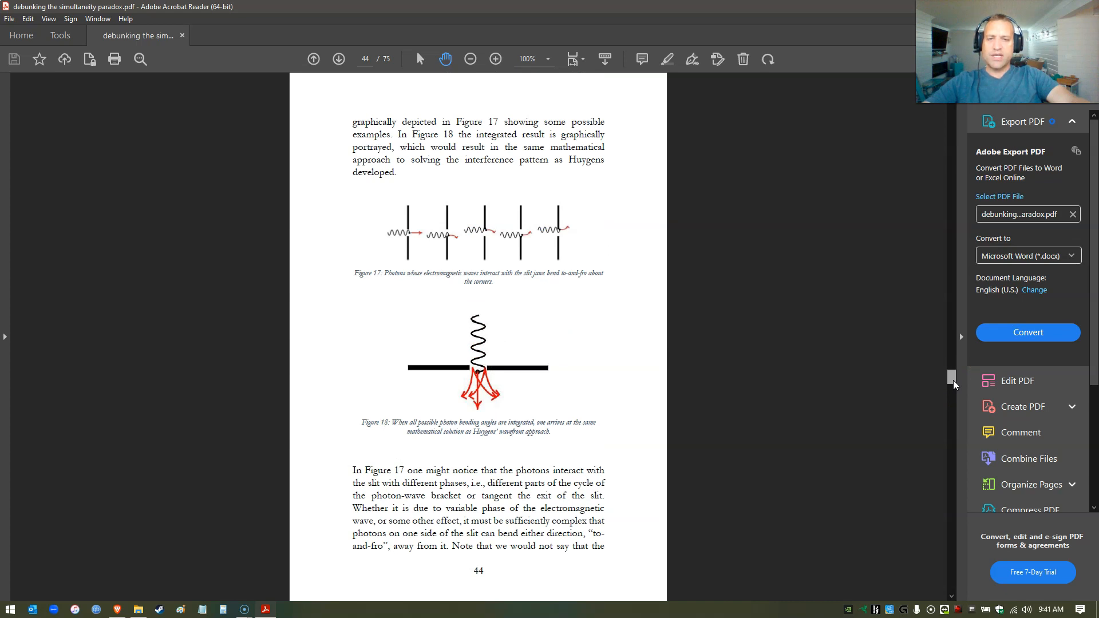
scroll(up, 3)
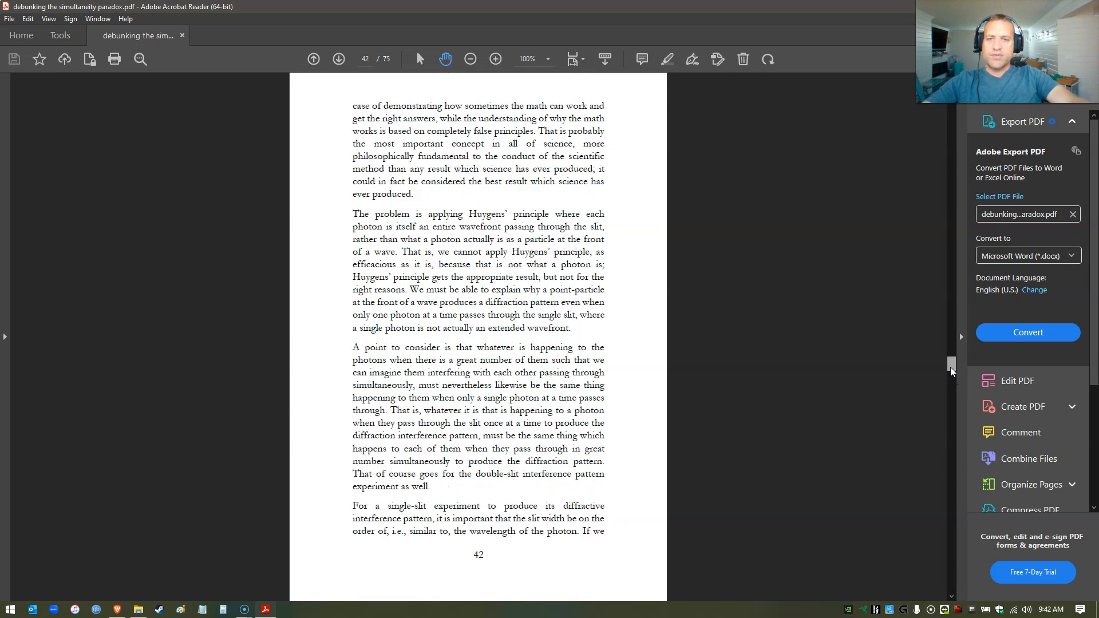
scroll(down, 3)
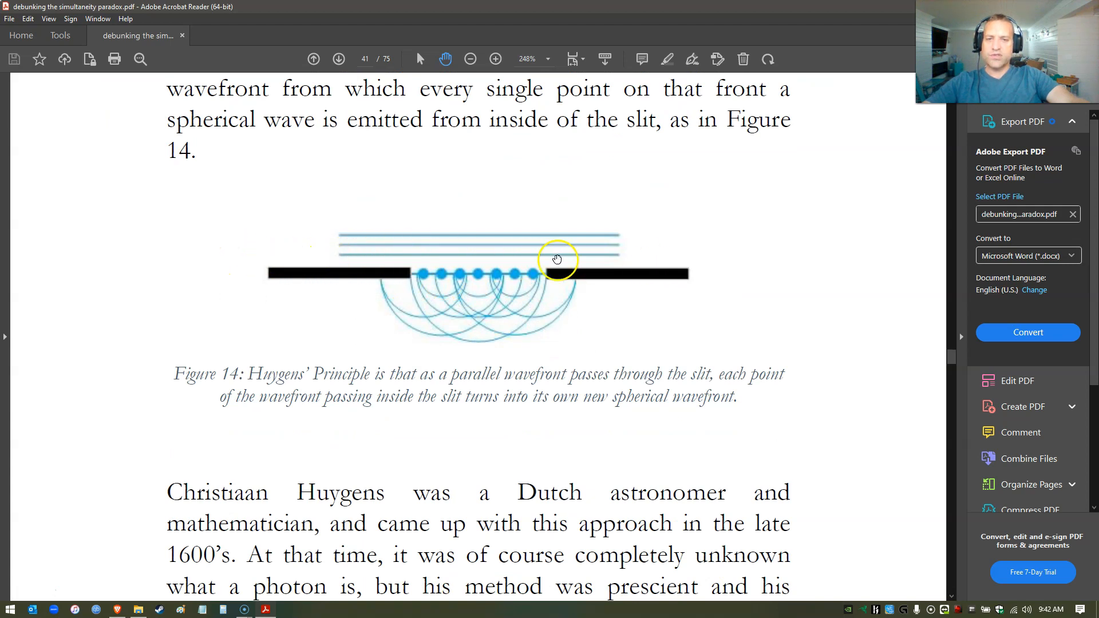
mouse_move(743, 254)
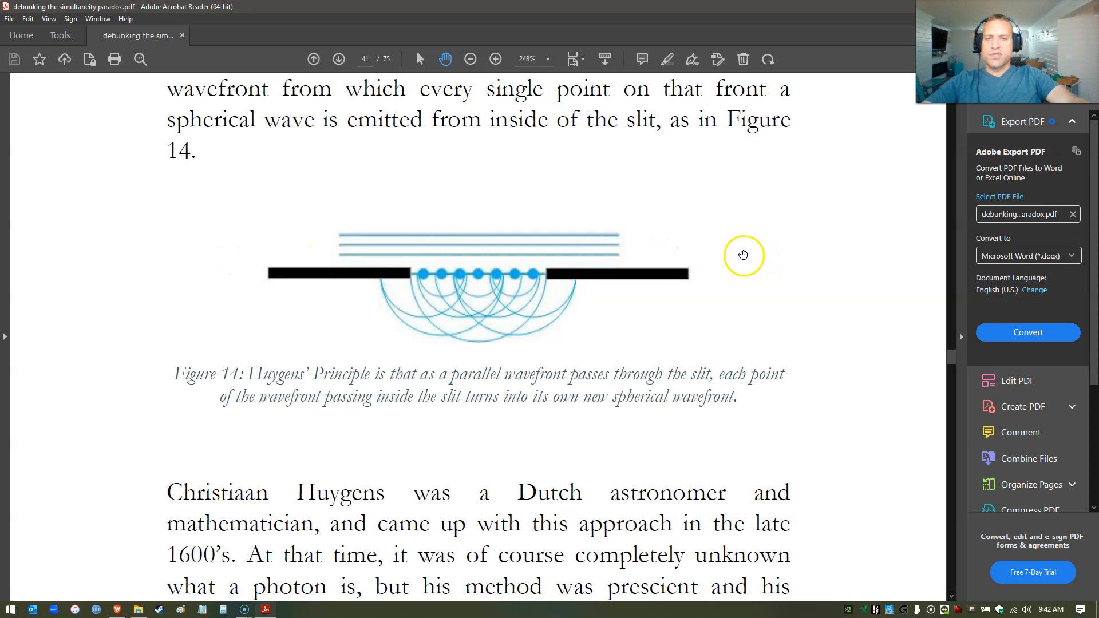
mouse_move(233, 254)
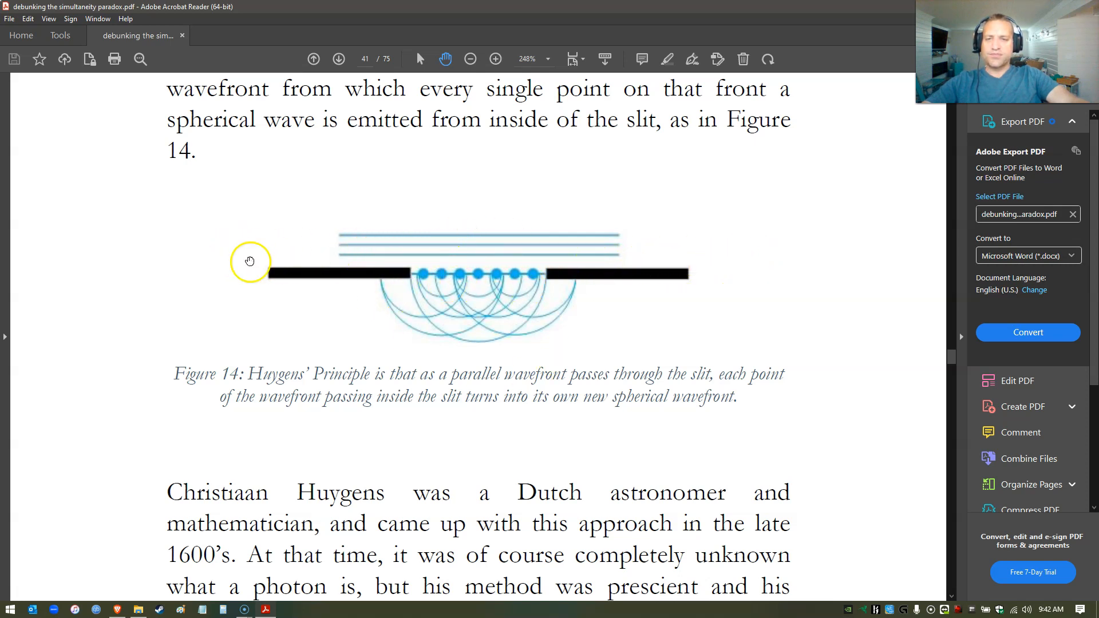
mouse_move(519, 279)
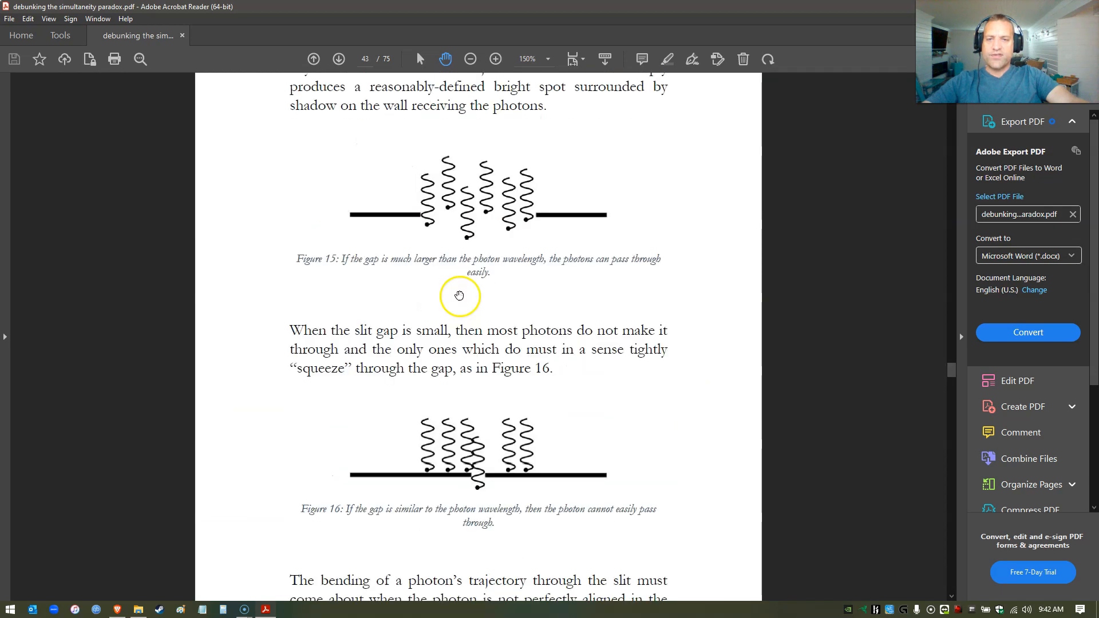
- Scroll through pages 41–43 around Figure 14, then reset the zoom to full-page view
scroll(down, 3)
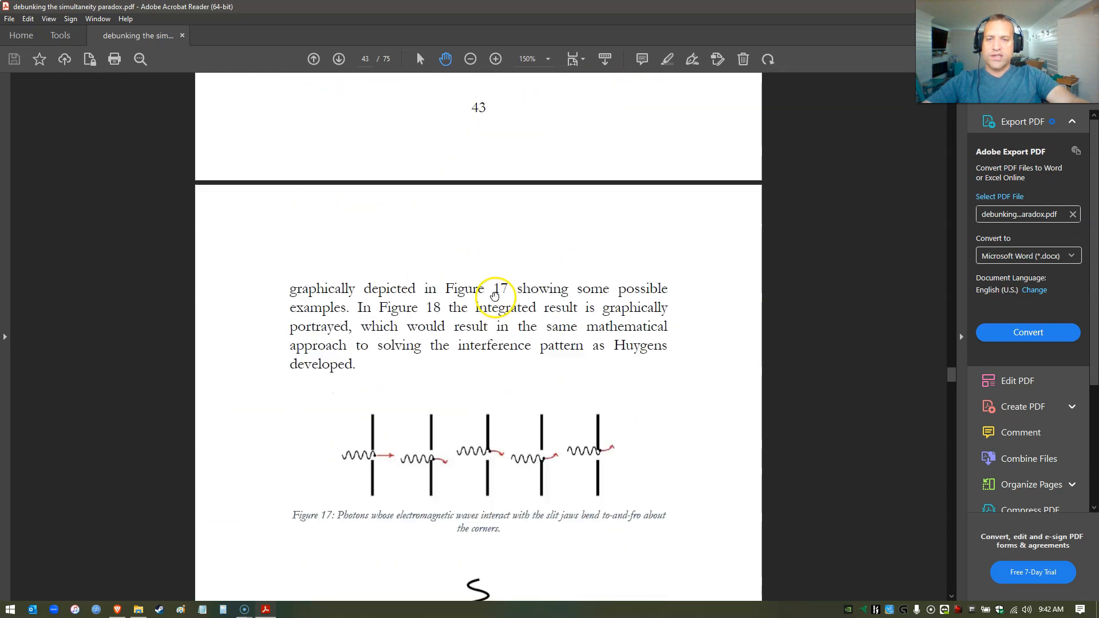
scroll(down, 3)
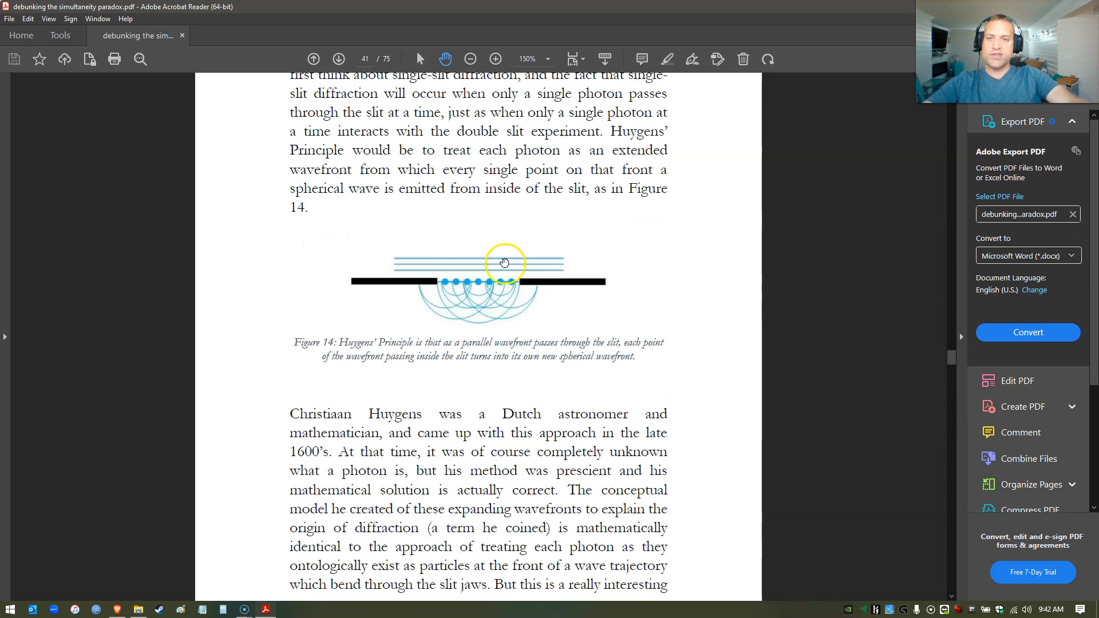
mouse_move(428, 321)
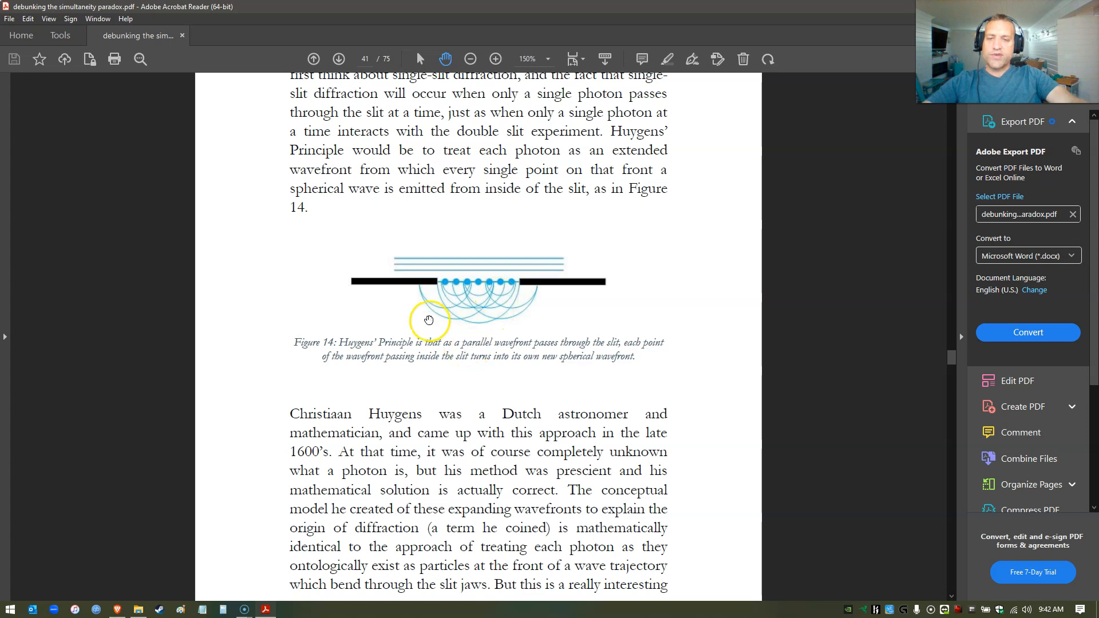
scroll(down, 3)
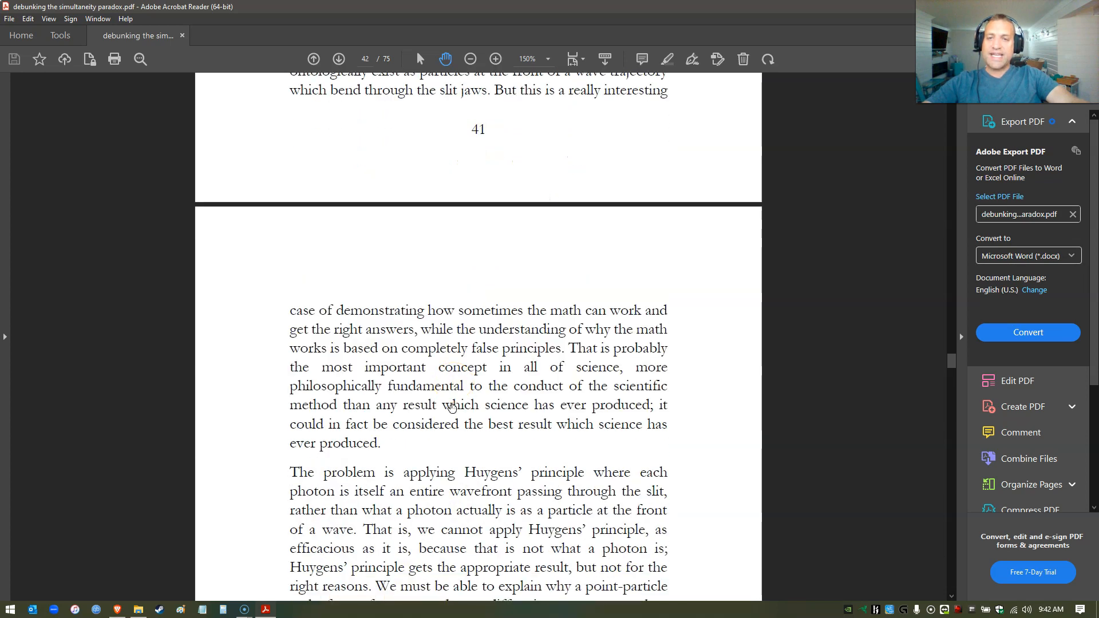
scroll(up, 3)
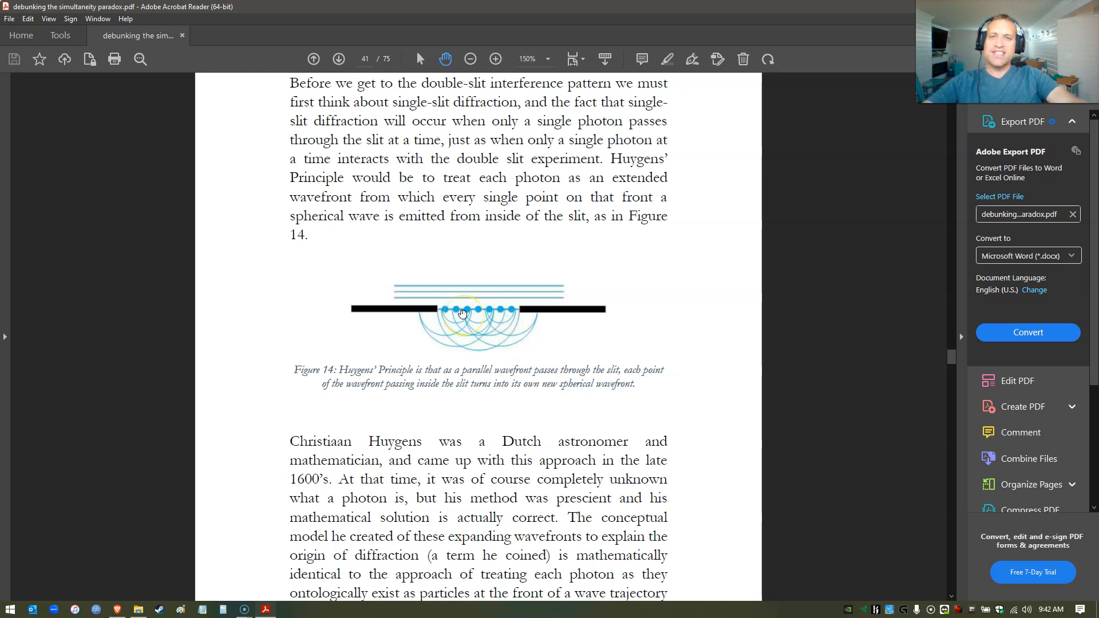
click(470, 58)
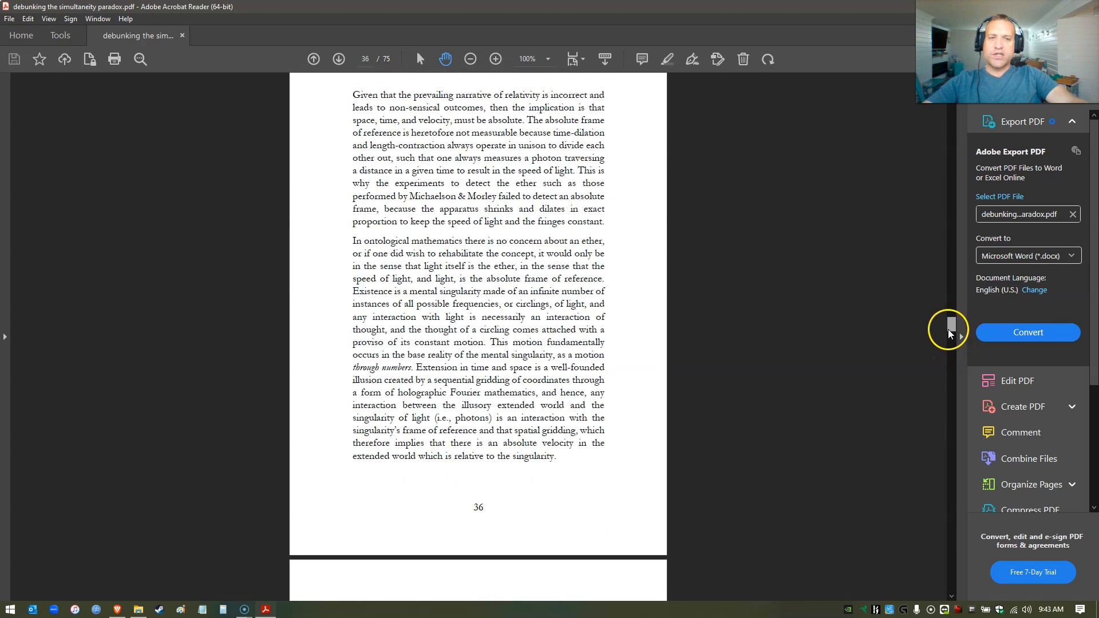
- Page through the spacetime diagrams around Figure 6, then back up toward Figures 3 and 4
drag(950, 324, 950, 298)
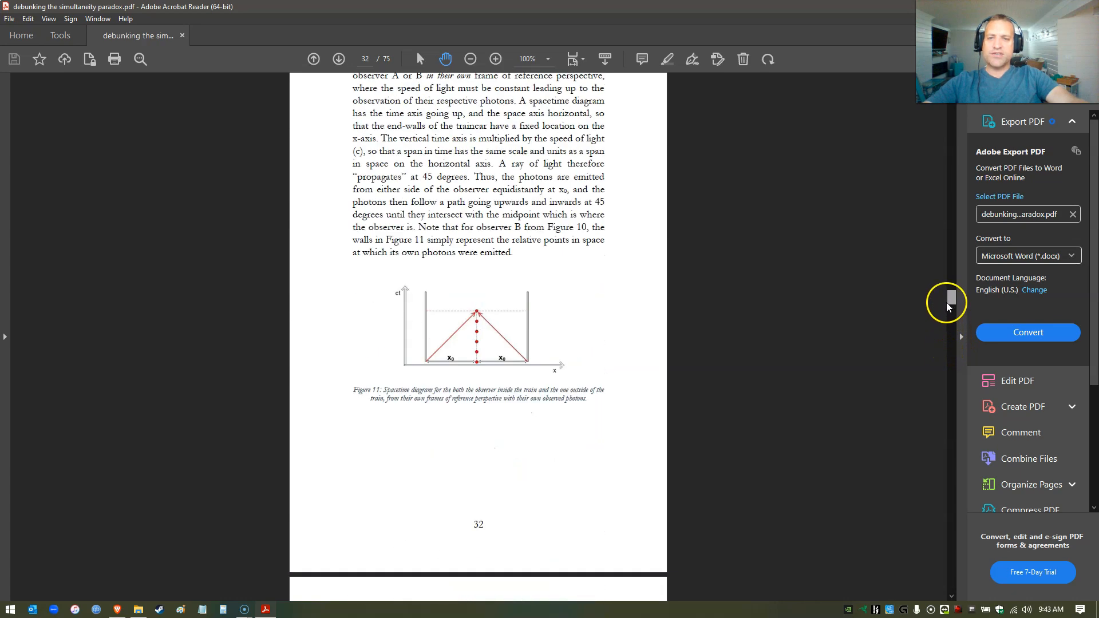
scroll(down, 3)
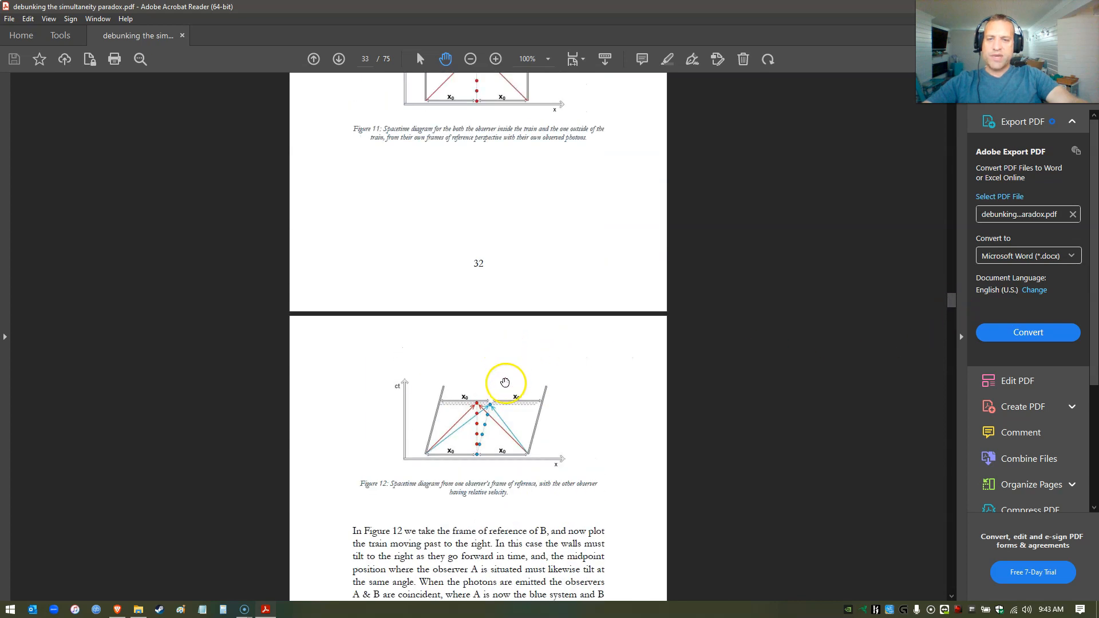
scroll(down, 3)
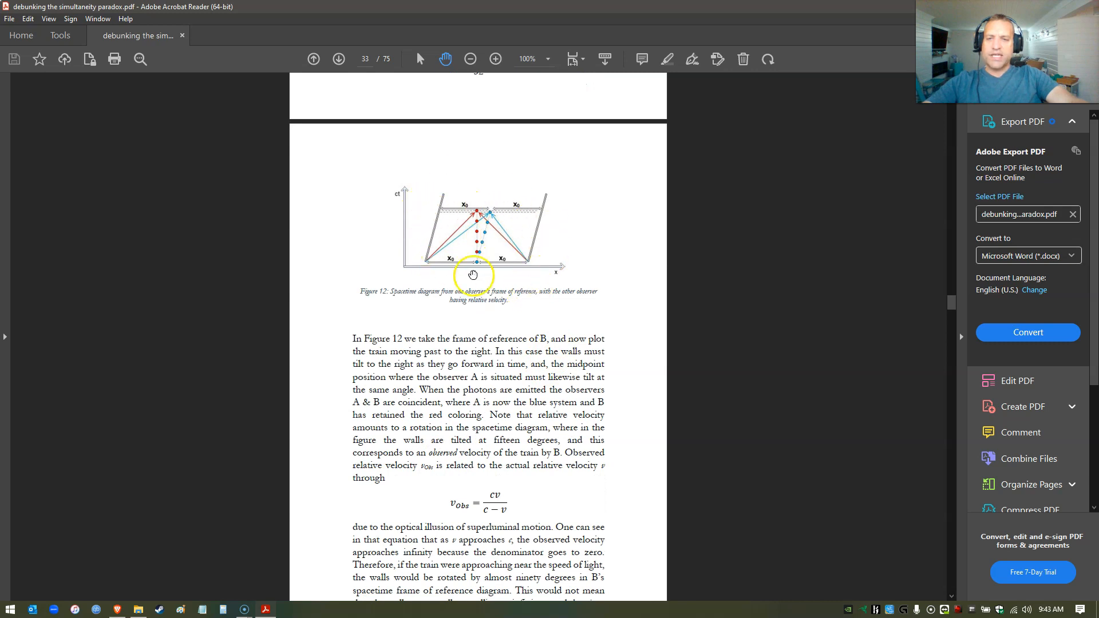
mouse_move(686, 294)
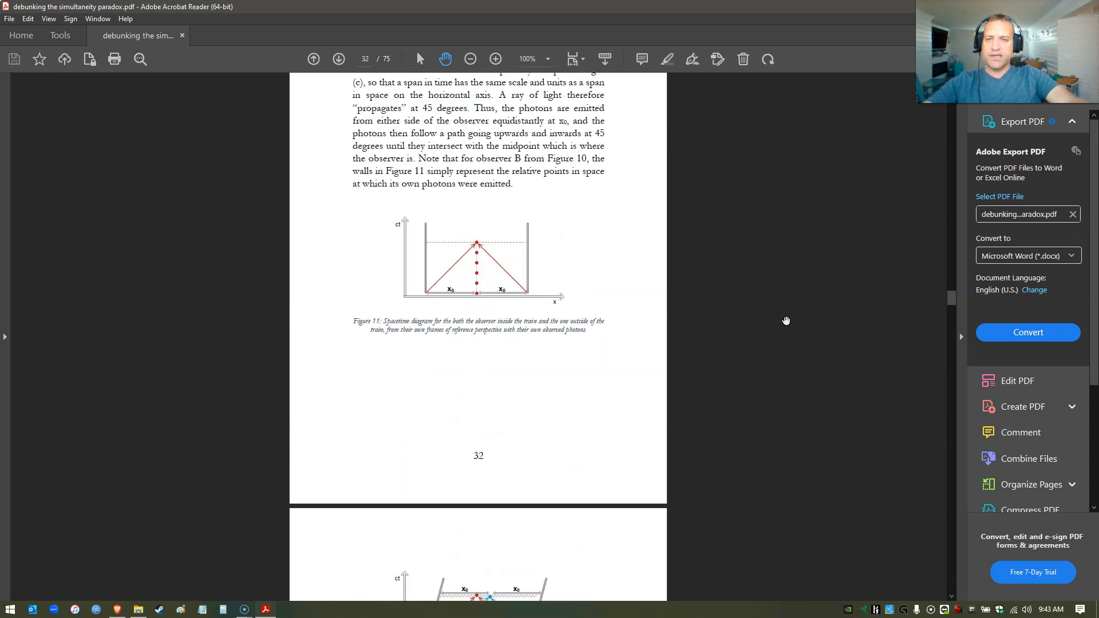
scroll(up, 3)
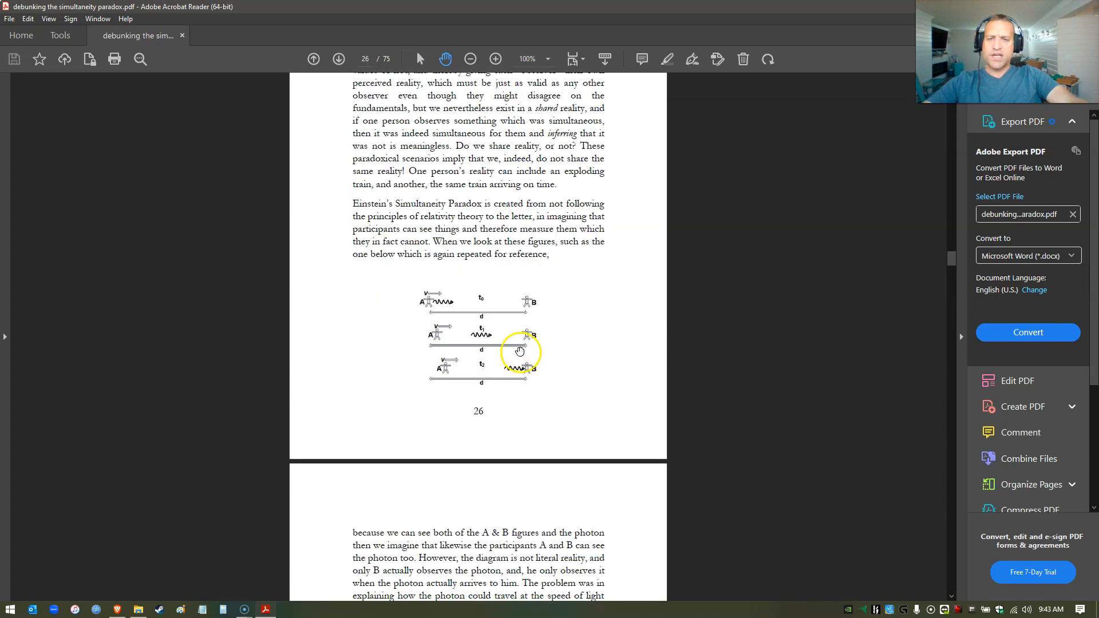
scroll(up, 3)
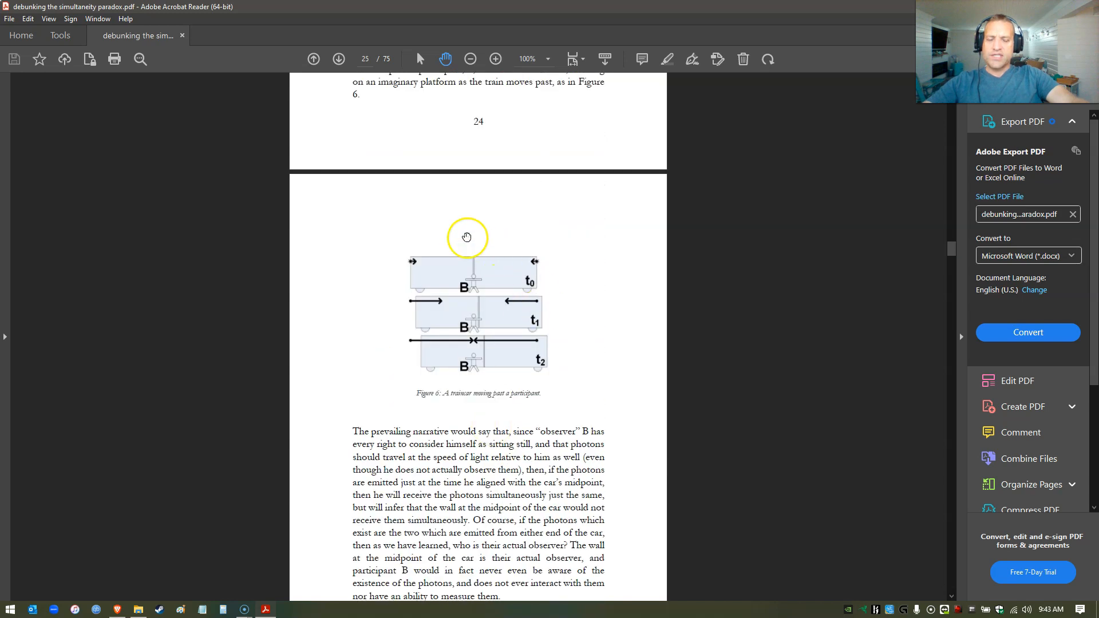
scroll(up, 3)
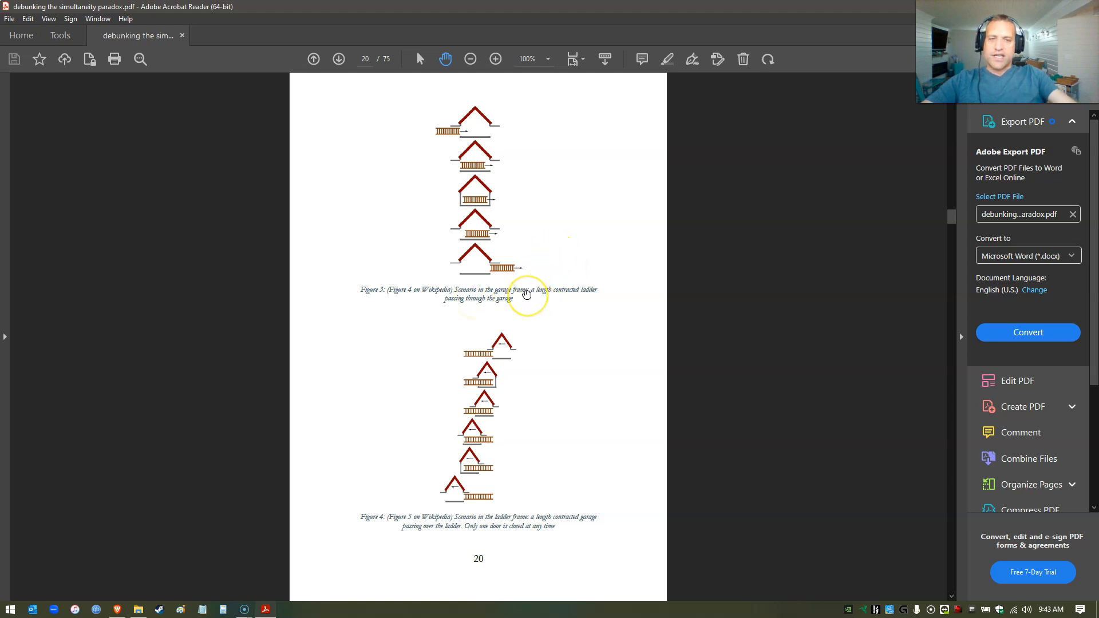
mouse_move(508, 317)
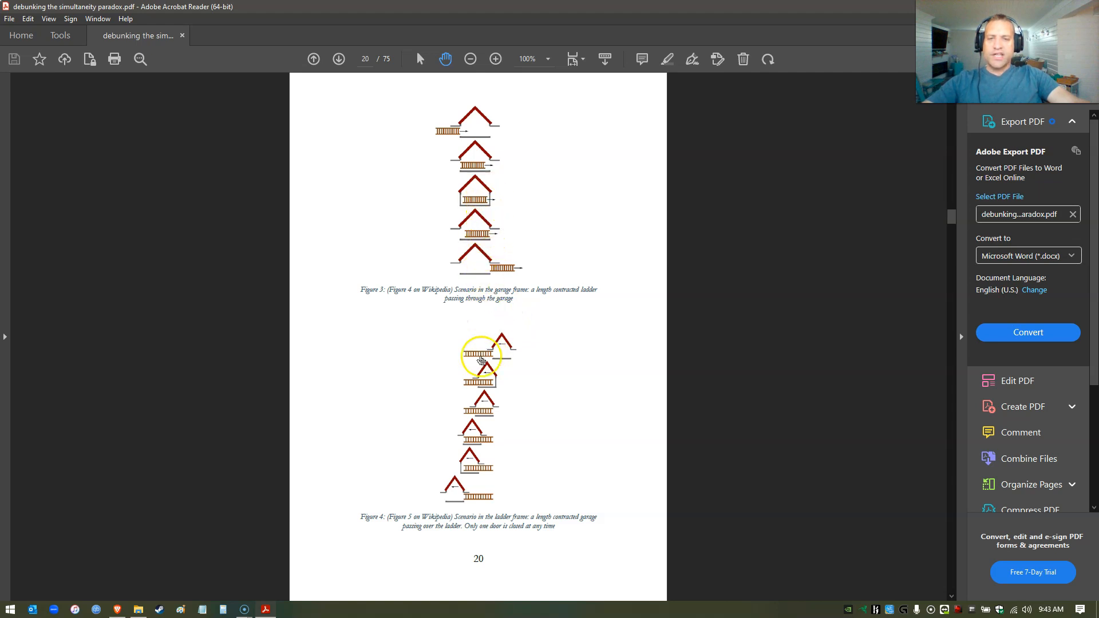
mouse_move(497, 256)
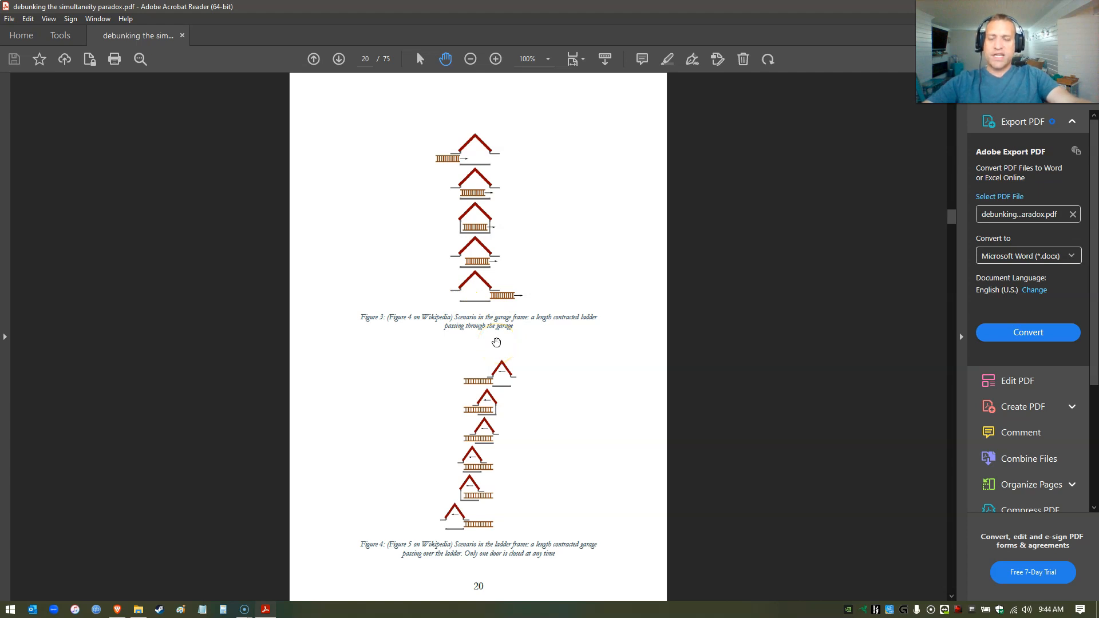
mouse_move(481, 329)
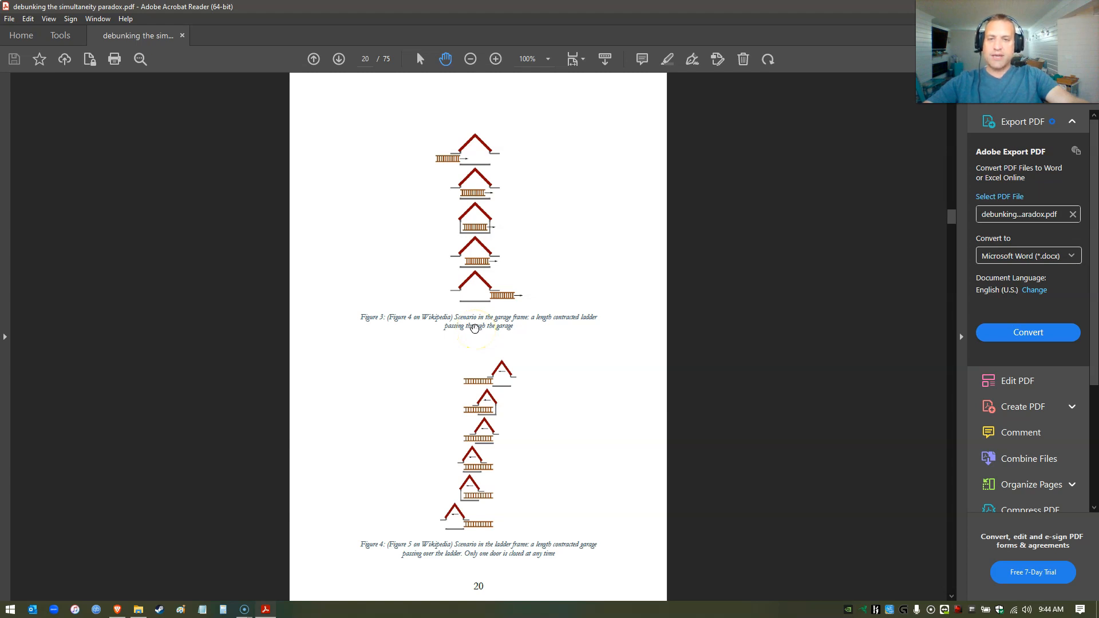
mouse_move(510, 344)
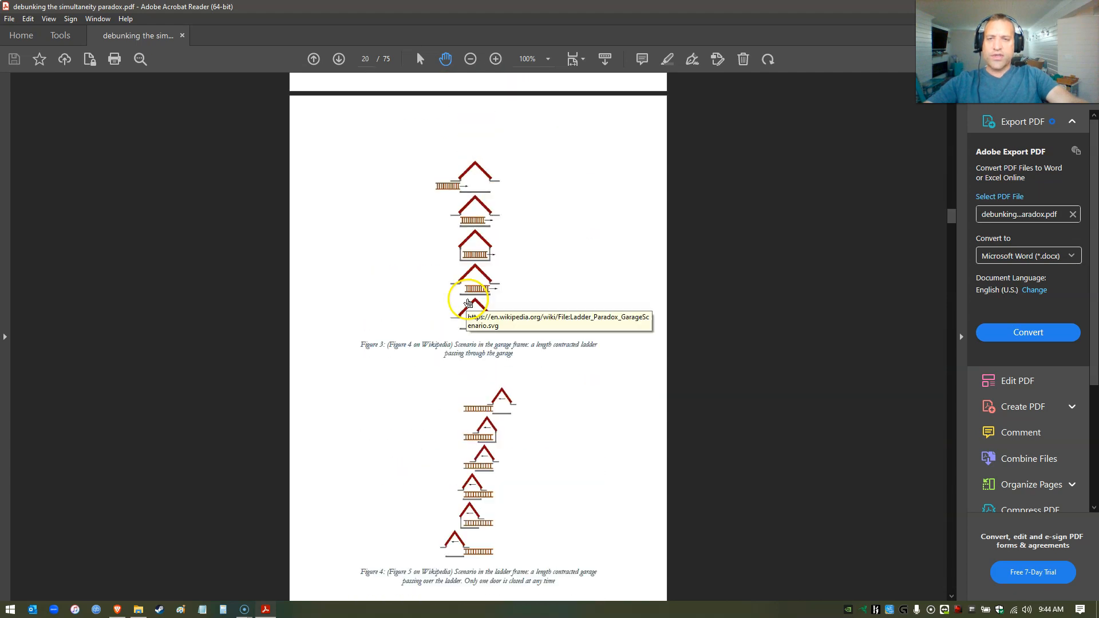
- Settle on page 20 with the ladder-and-garage figures and point at Figure 4's source link
scroll(down, 3)
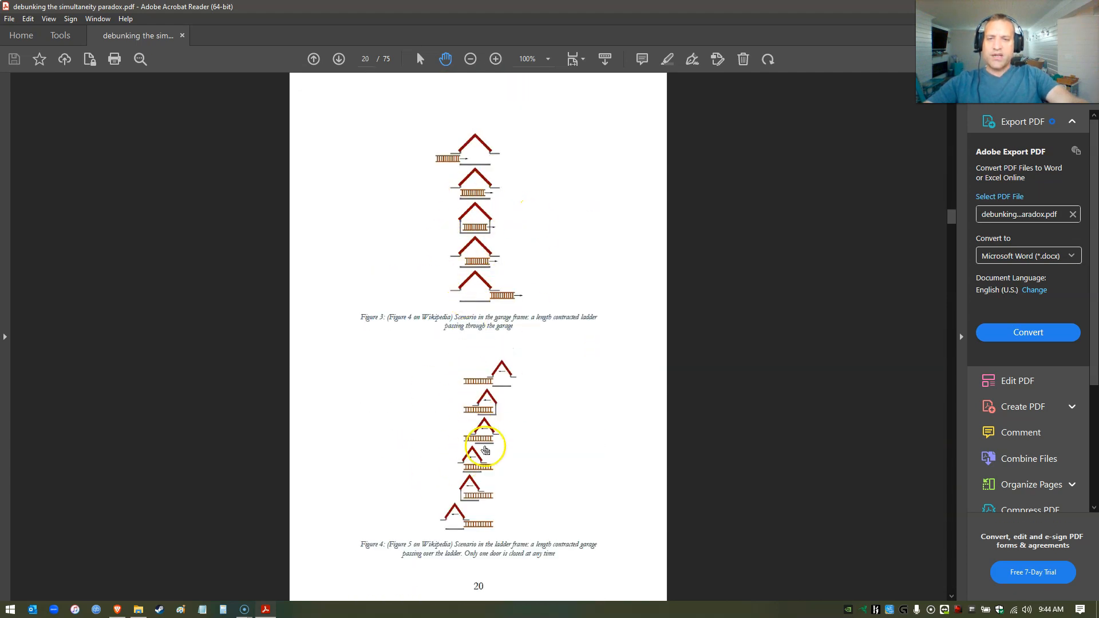
mouse_move(509, 385)
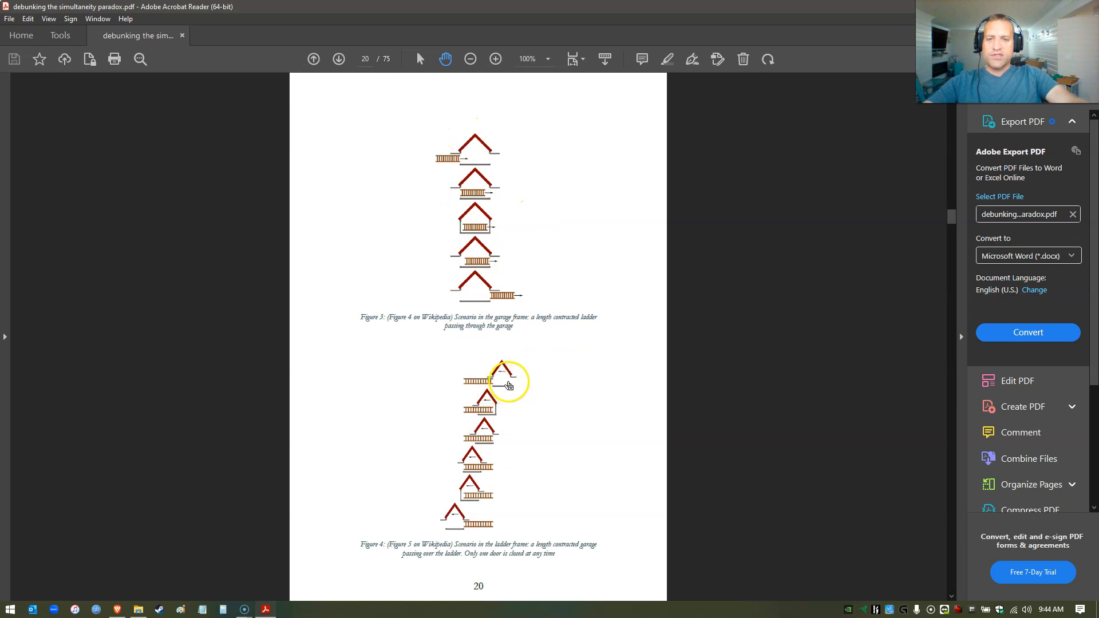
mouse_move(482, 388)
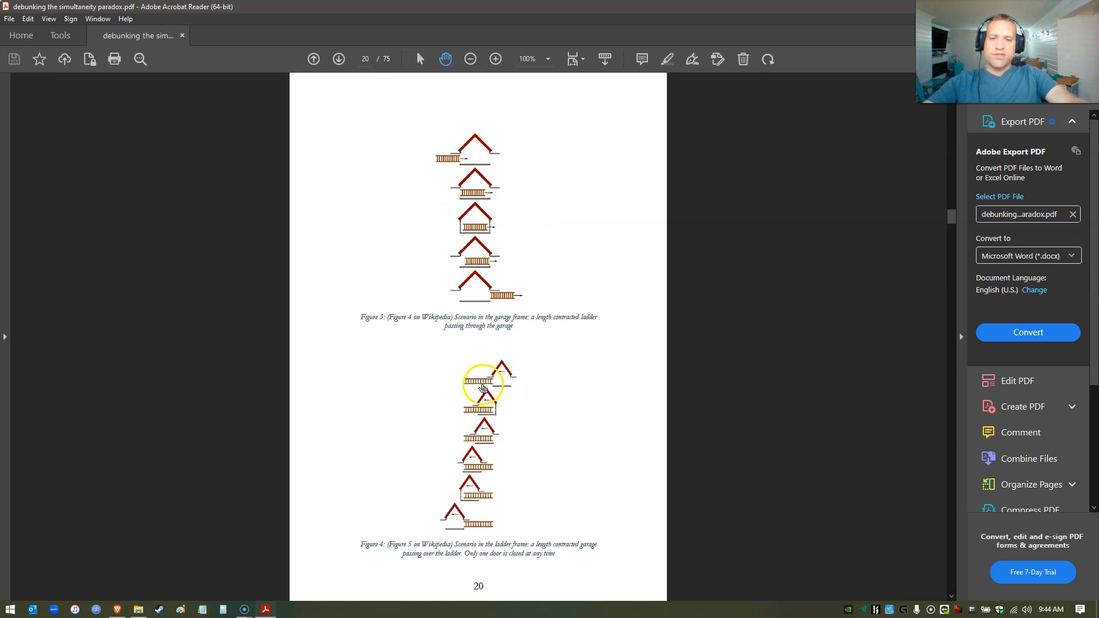
mouse_move(438, 235)
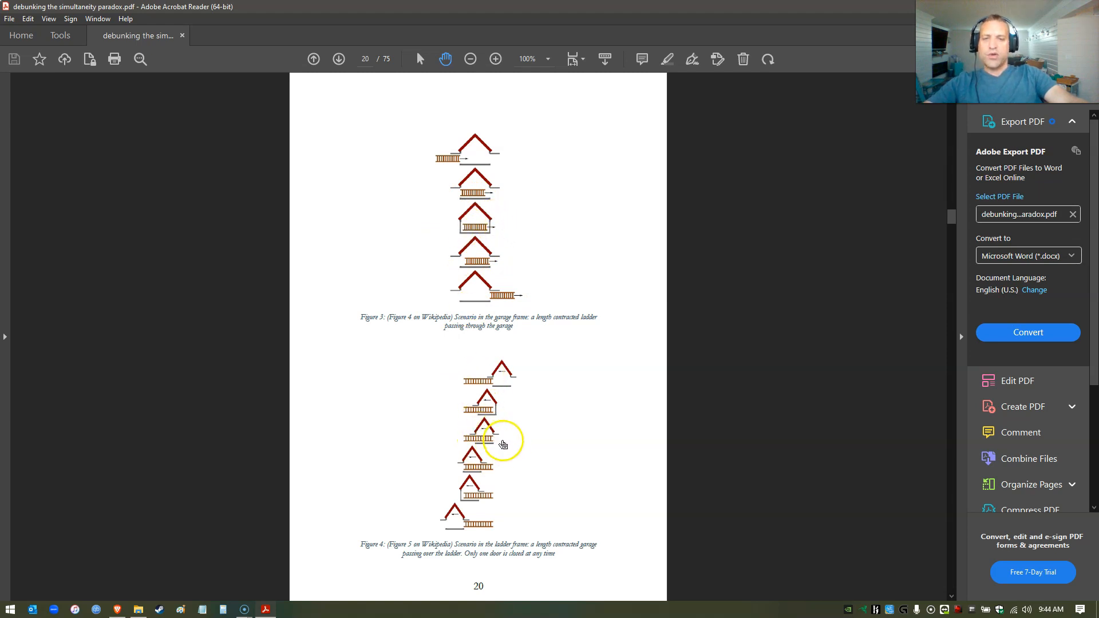
mouse_move(495, 440)
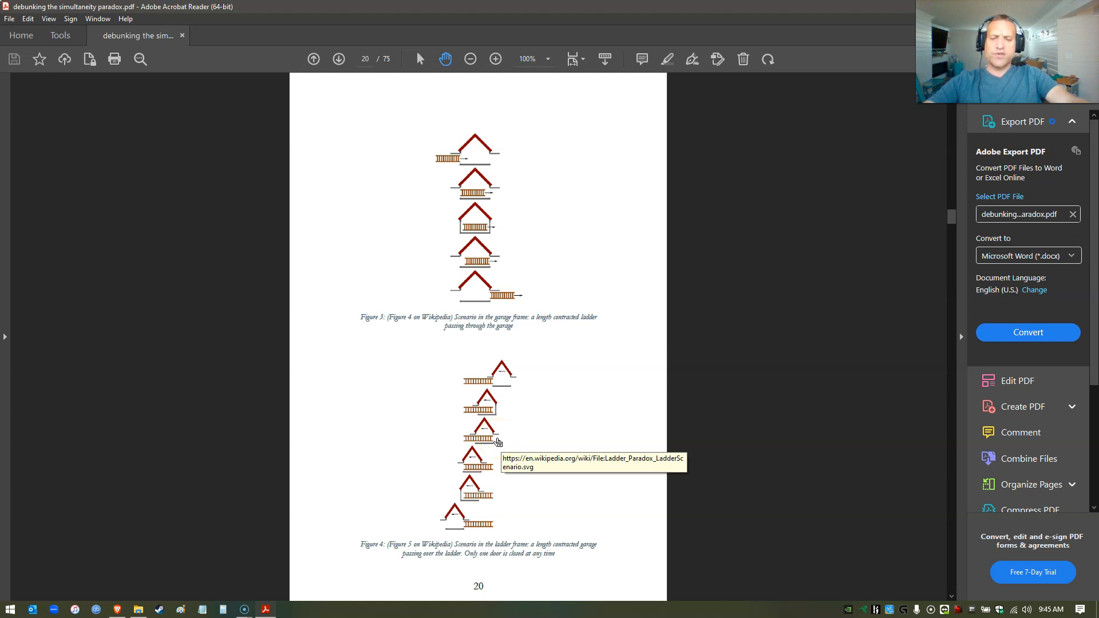
click(487, 428)
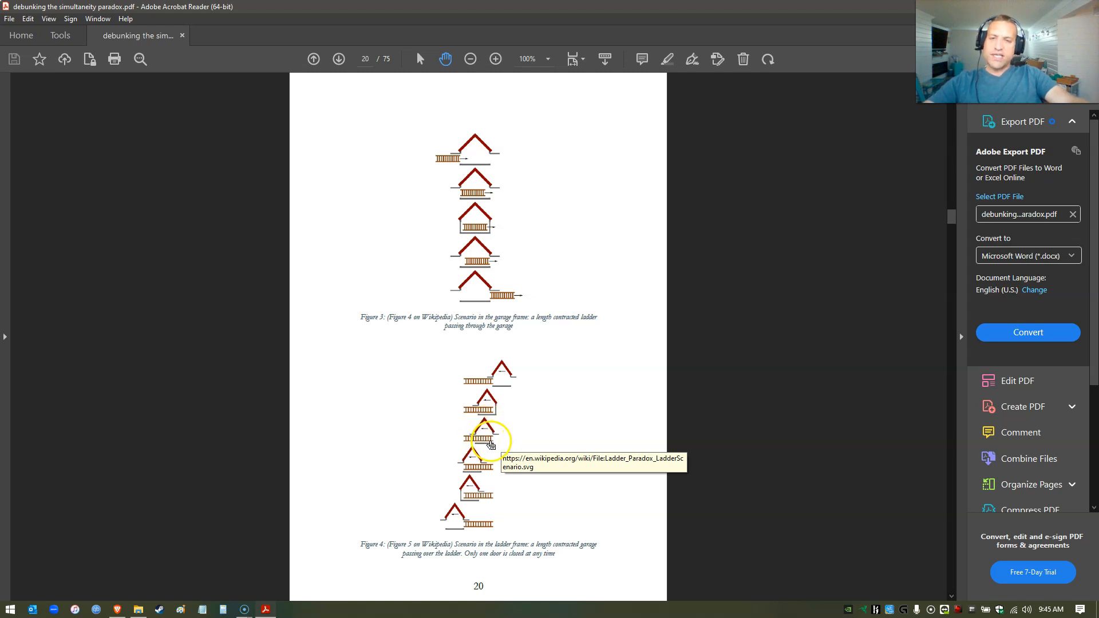
mouse_move(491, 240)
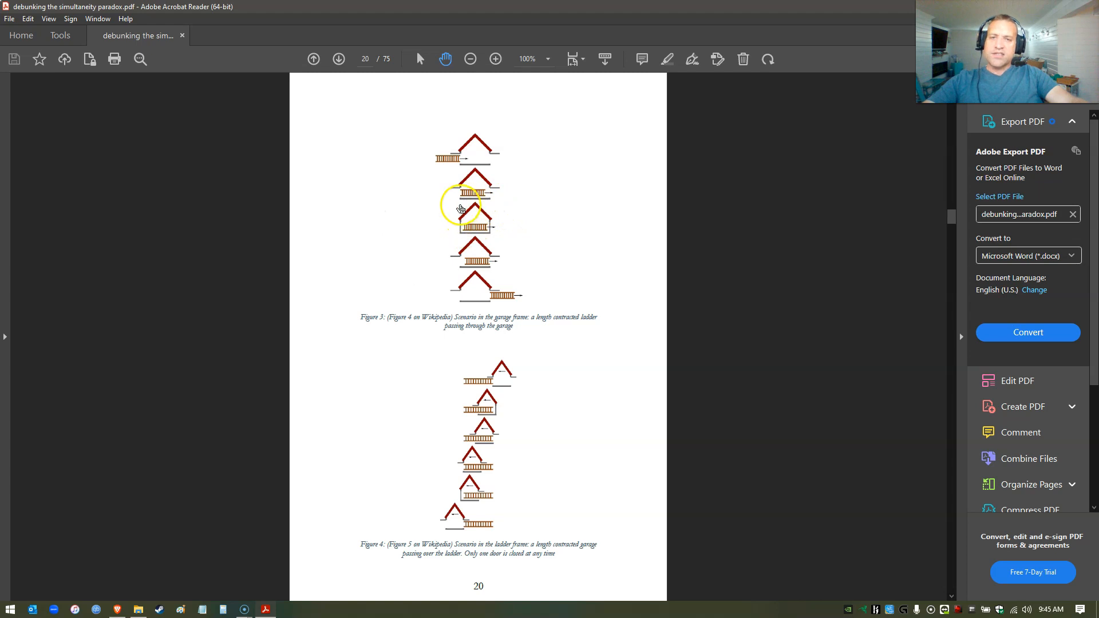
mouse_move(482, 257)
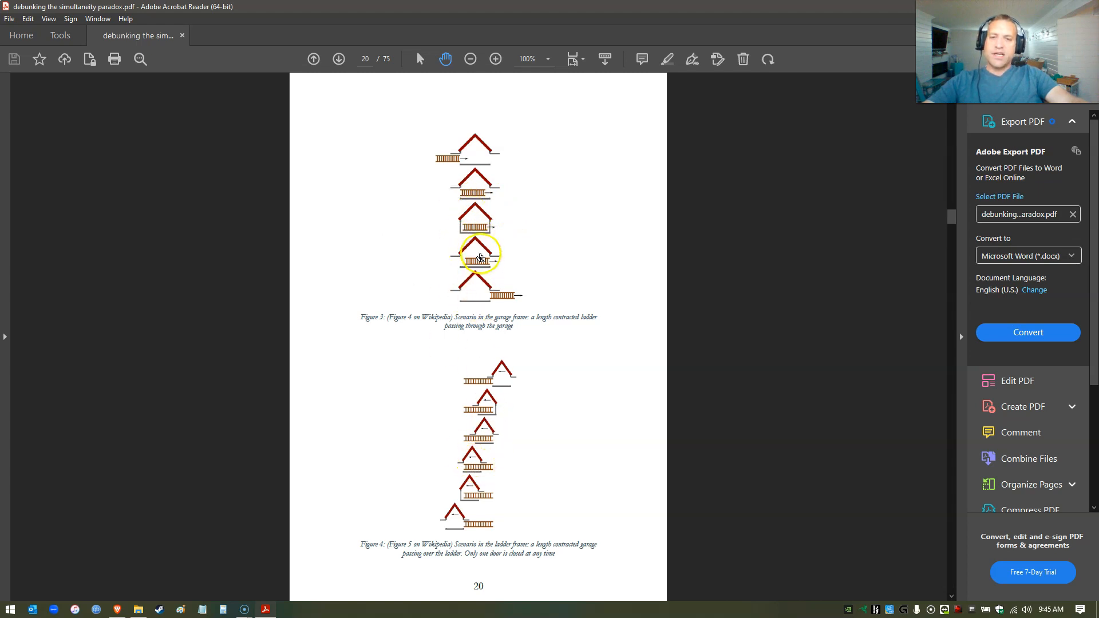
mouse_move(491, 423)
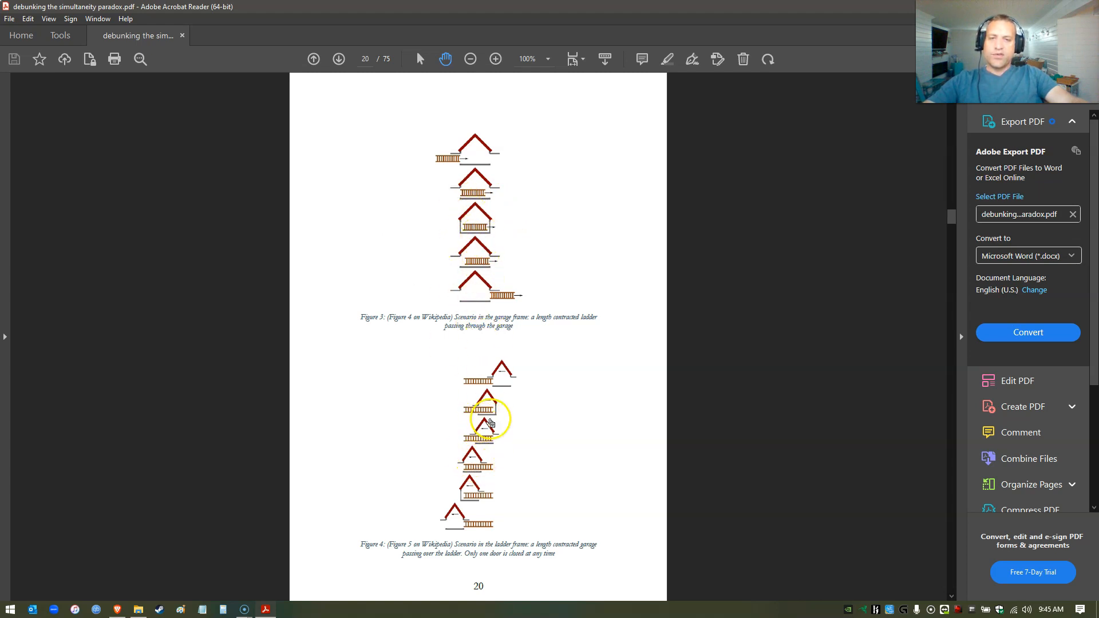
mouse_move(409, 245)
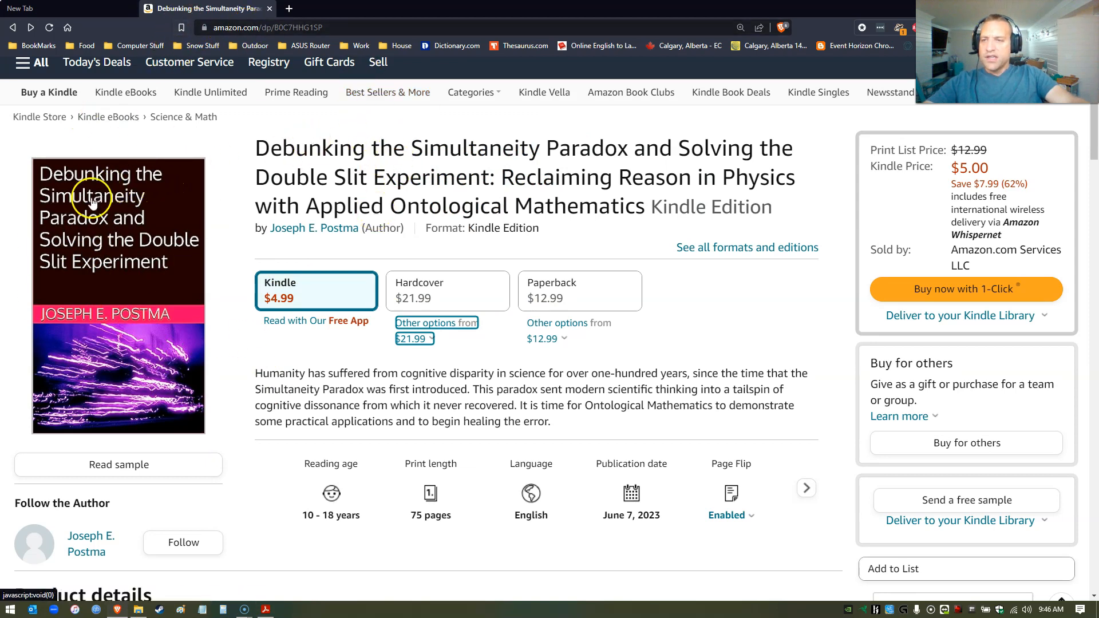
mouse_move(119, 279)
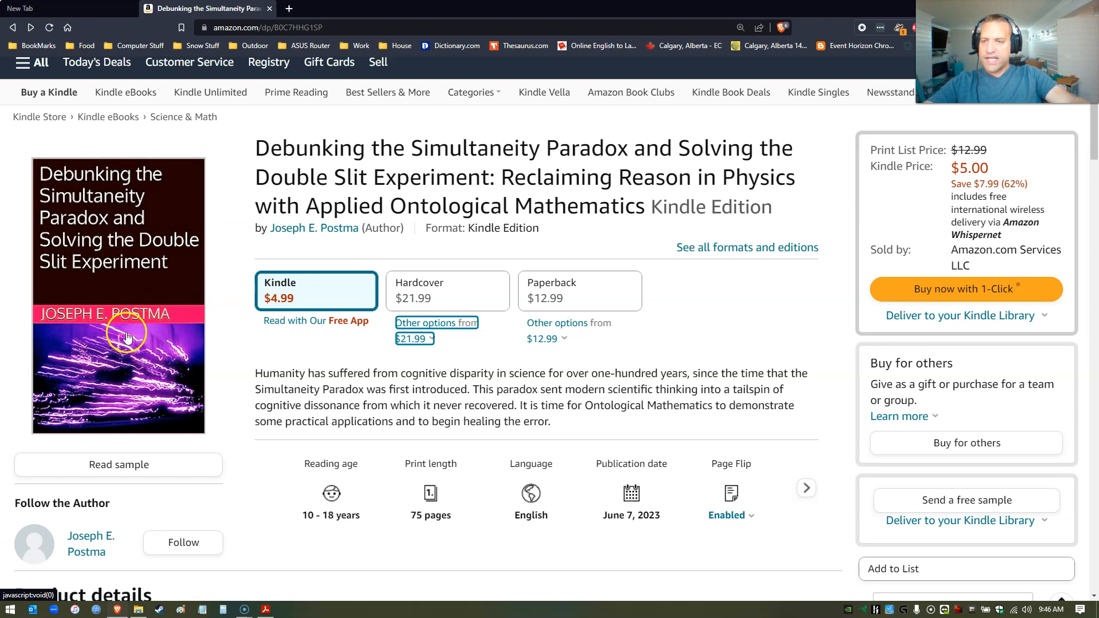
- Open the book's Kindle sample preview showing the cover on the Amazon page
click(118, 463)
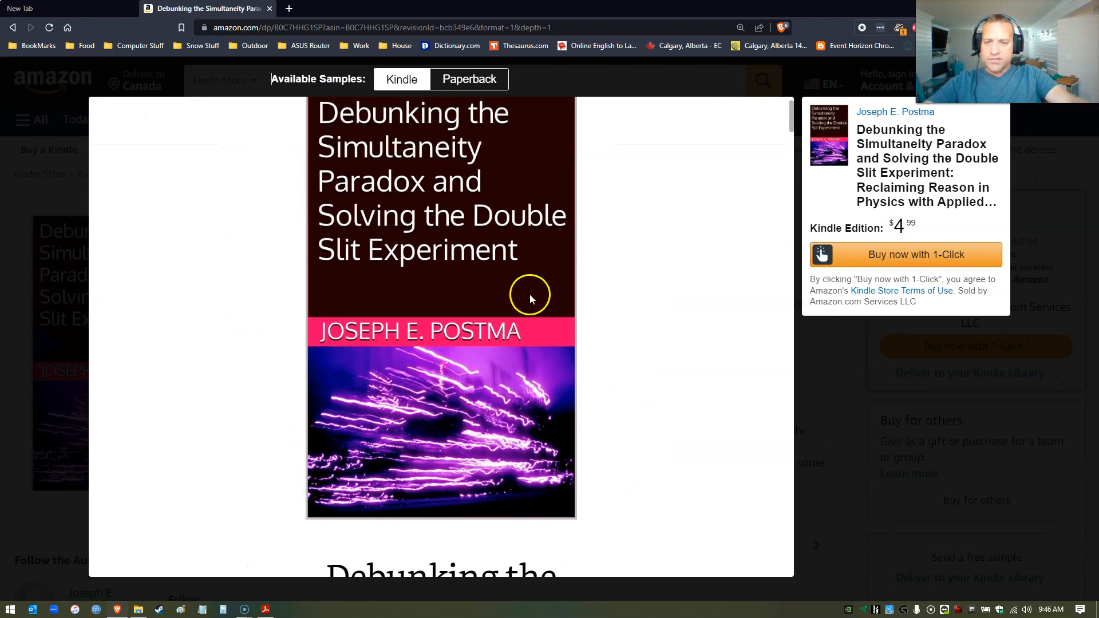
mouse_move(329, 351)
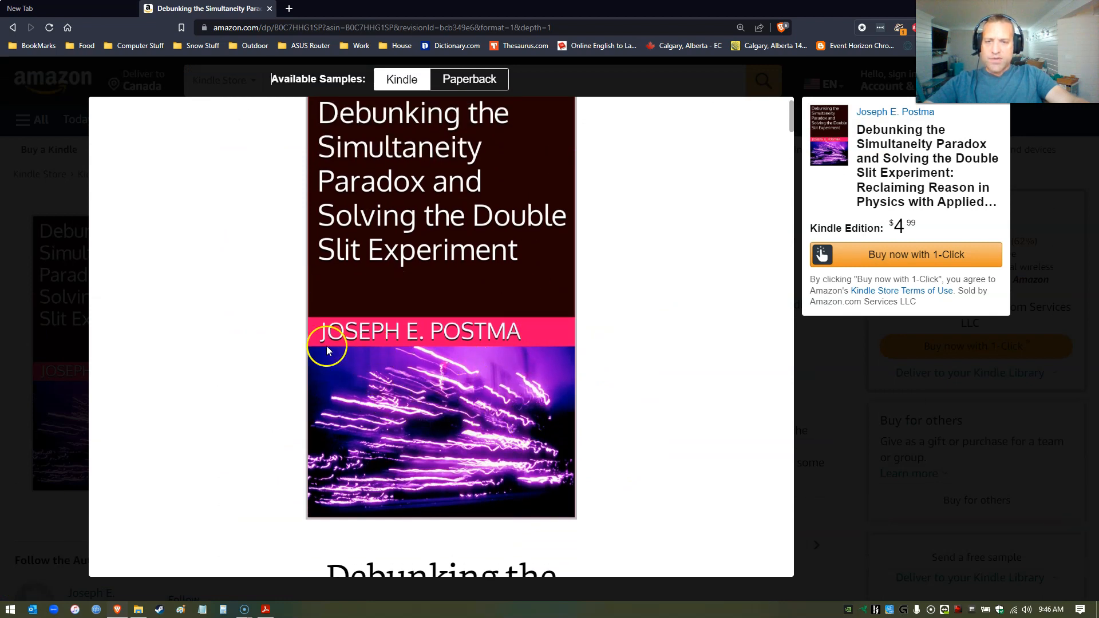
mouse_move(321, 409)
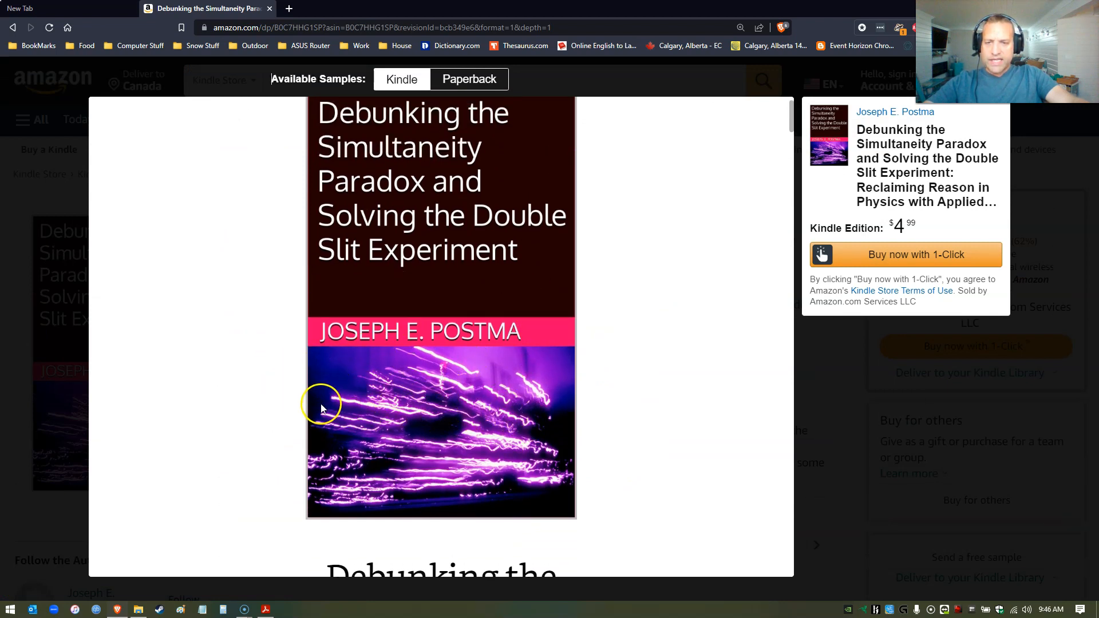
mouse_move(455, 363)
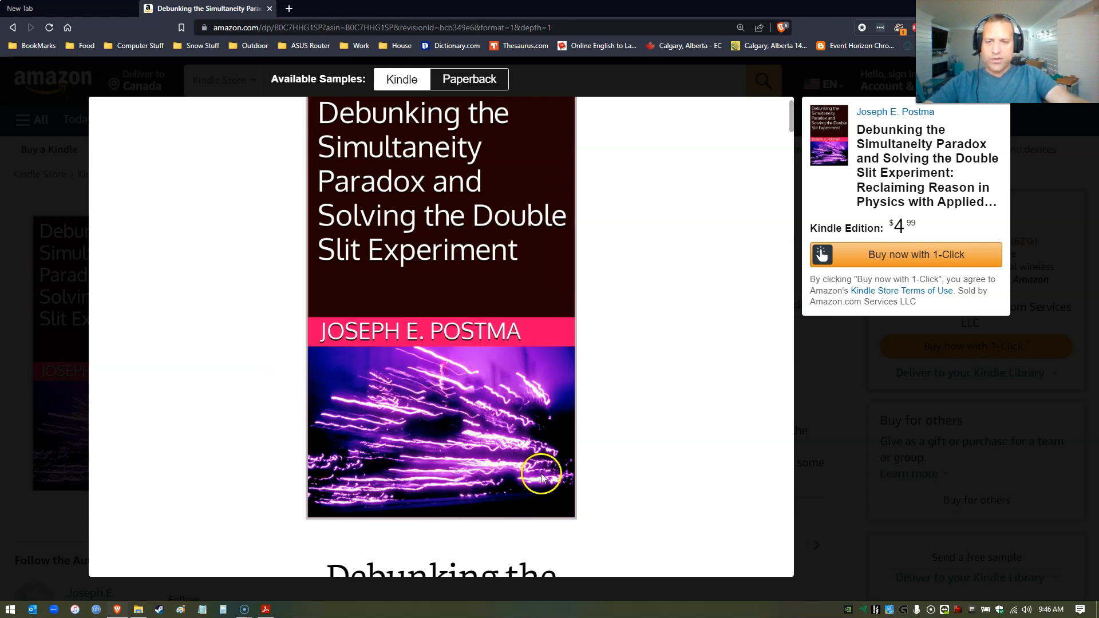
mouse_move(522, 410)
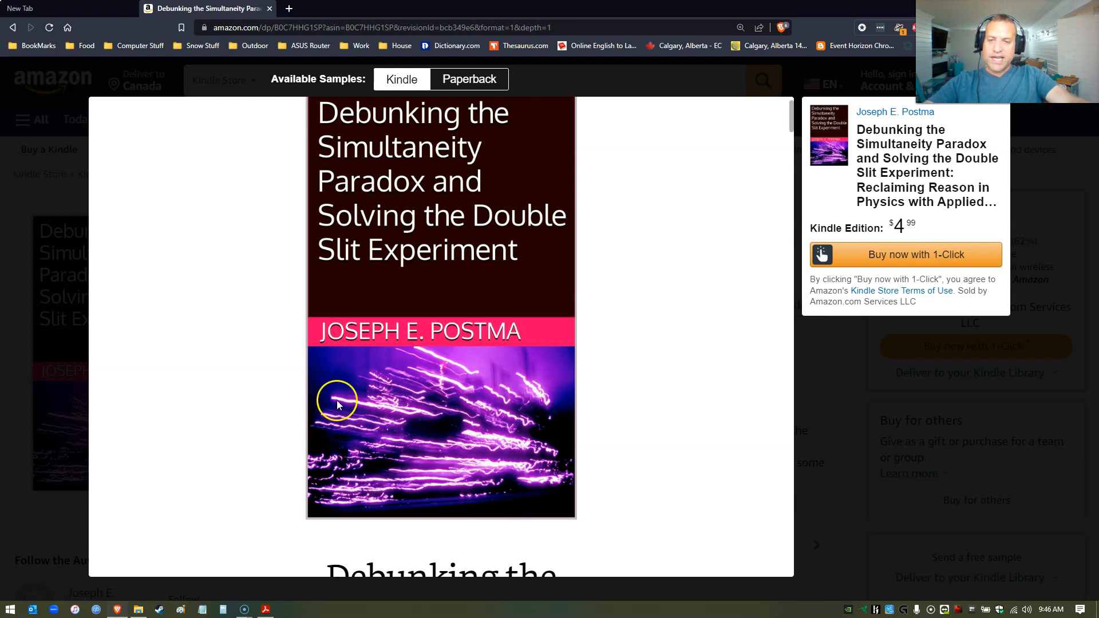
mouse_move(442, 418)
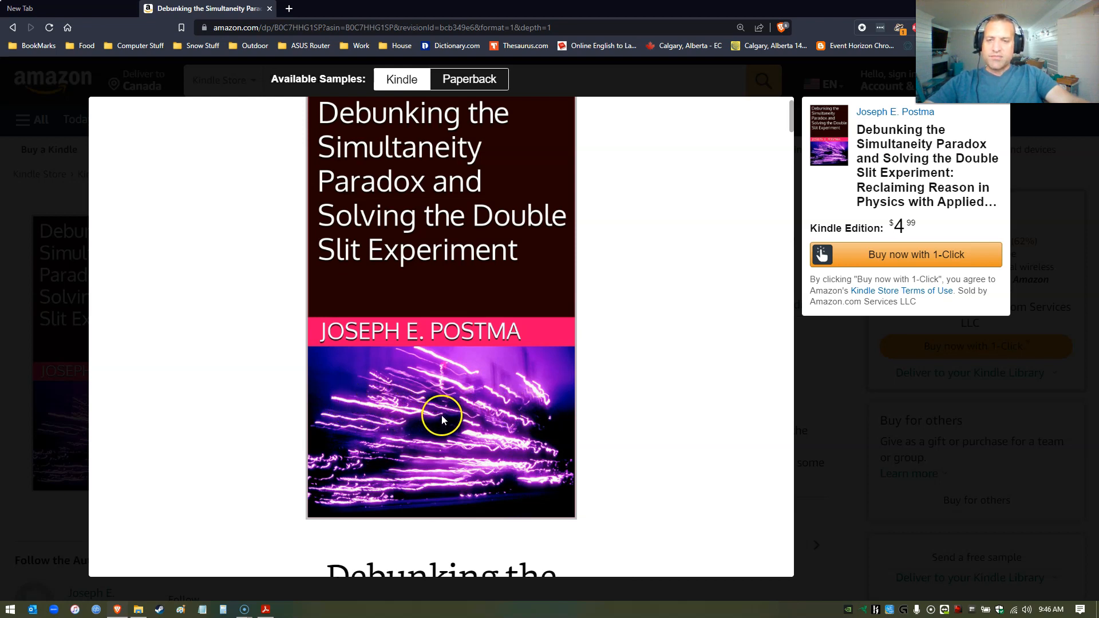
mouse_move(410, 419)
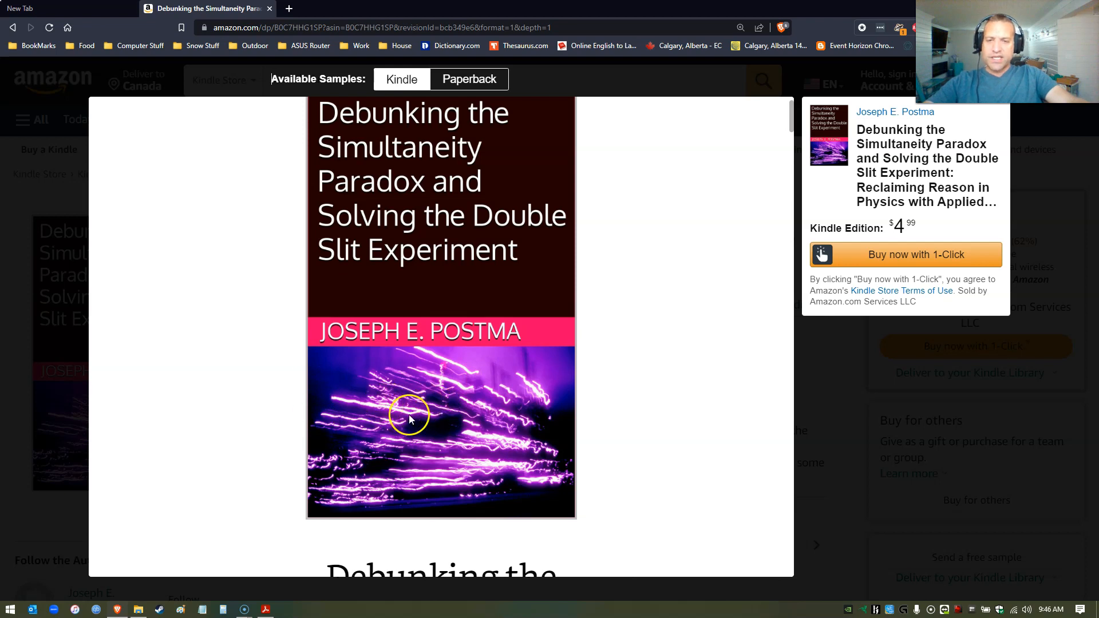
mouse_move(424, 412)
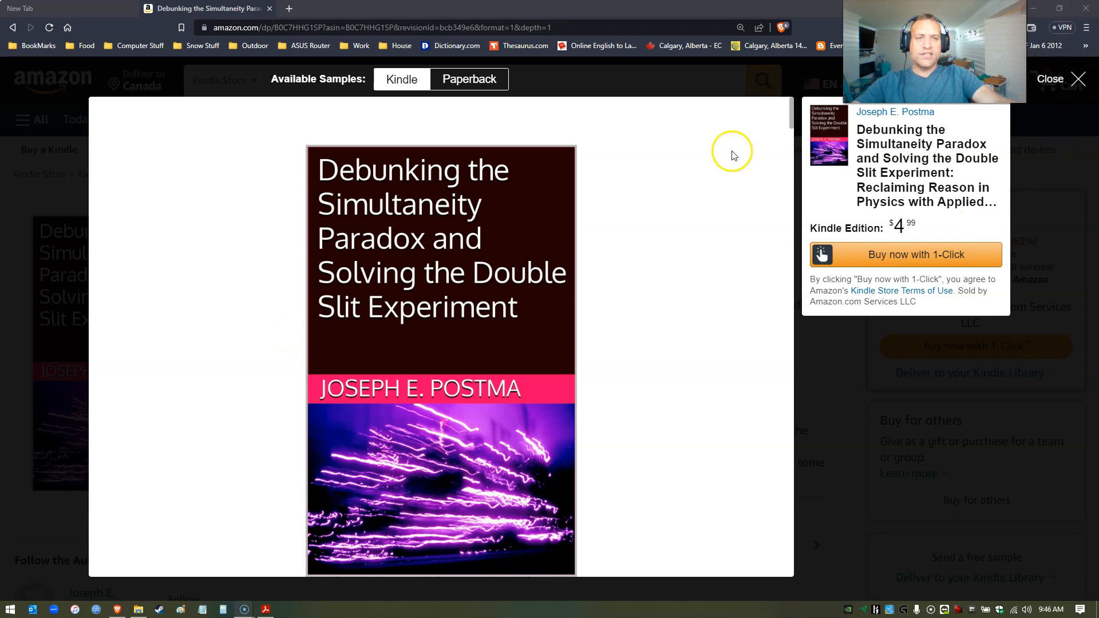
click(1049, 79)
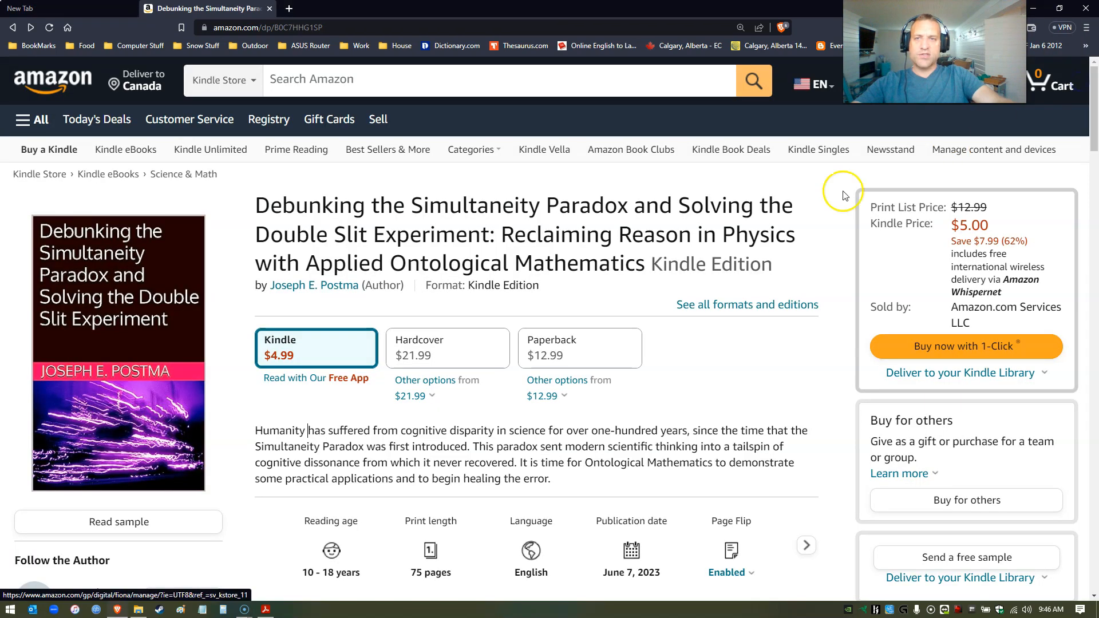
mouse_move(460, 310)
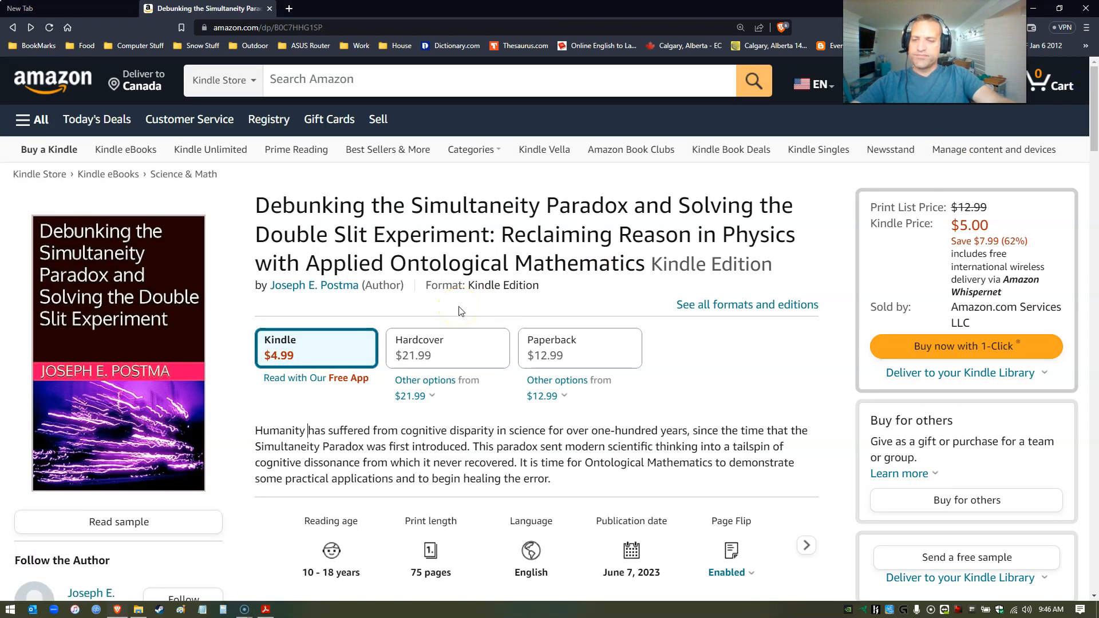